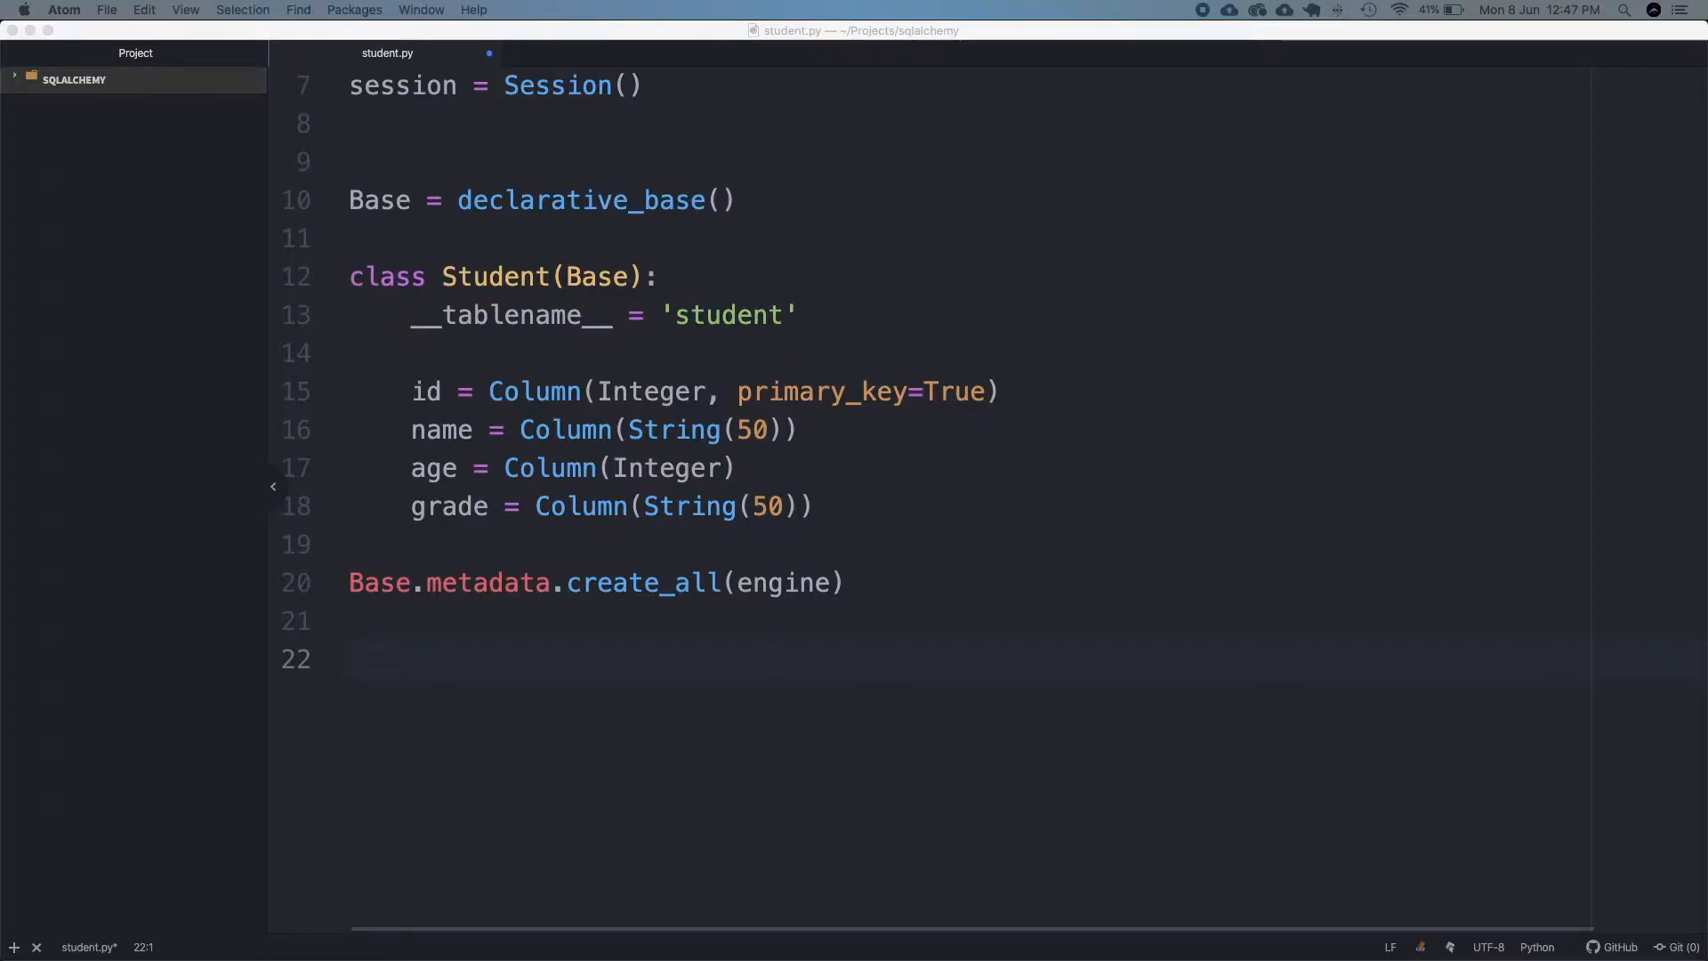
Write student1 = Student(name="Jerin", age=27, grade="Fifth") on line 22
type("stu")
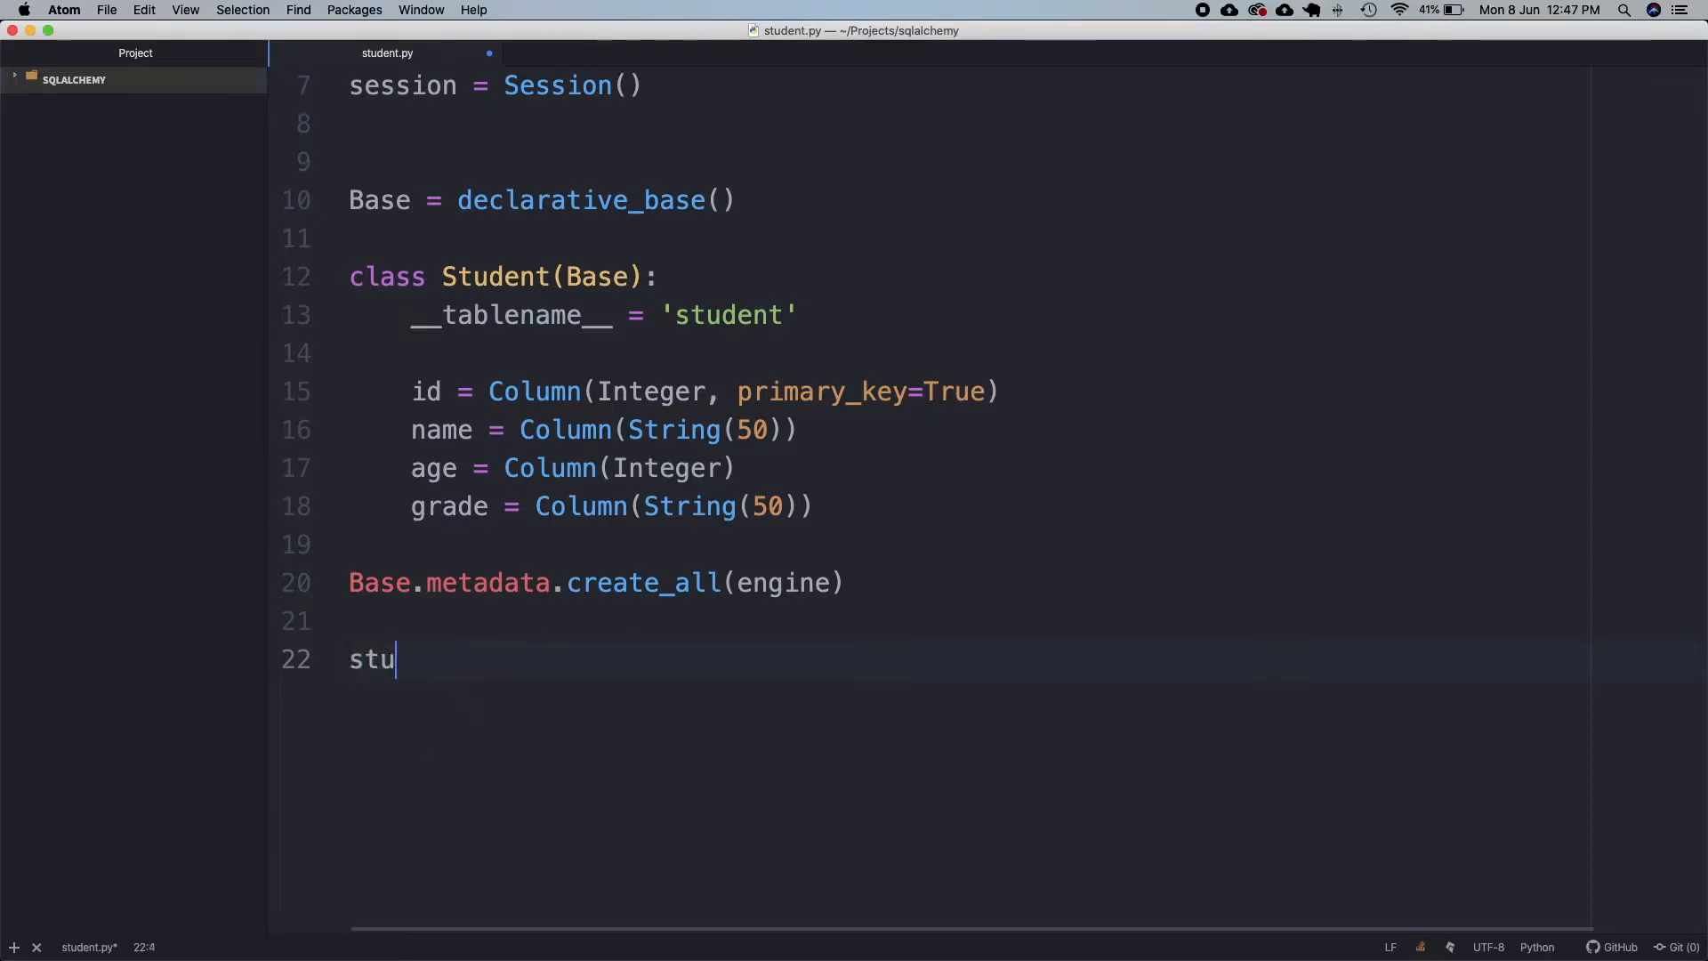
type("dent1")
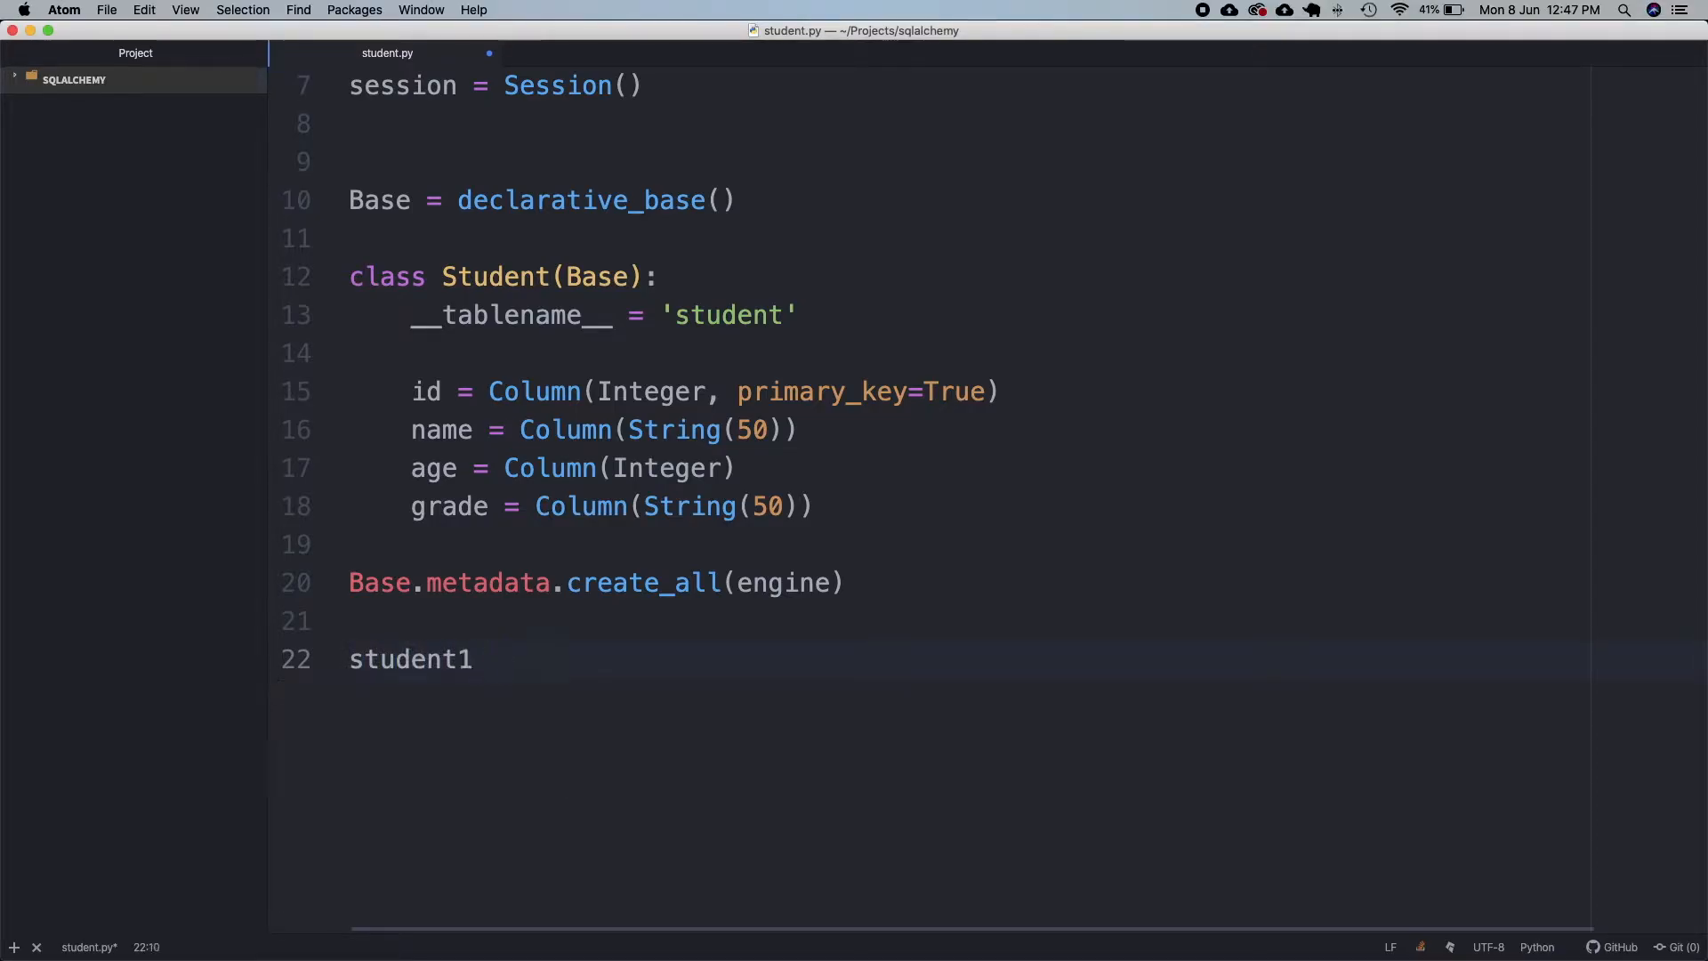
type("= Student(name=\"Je")
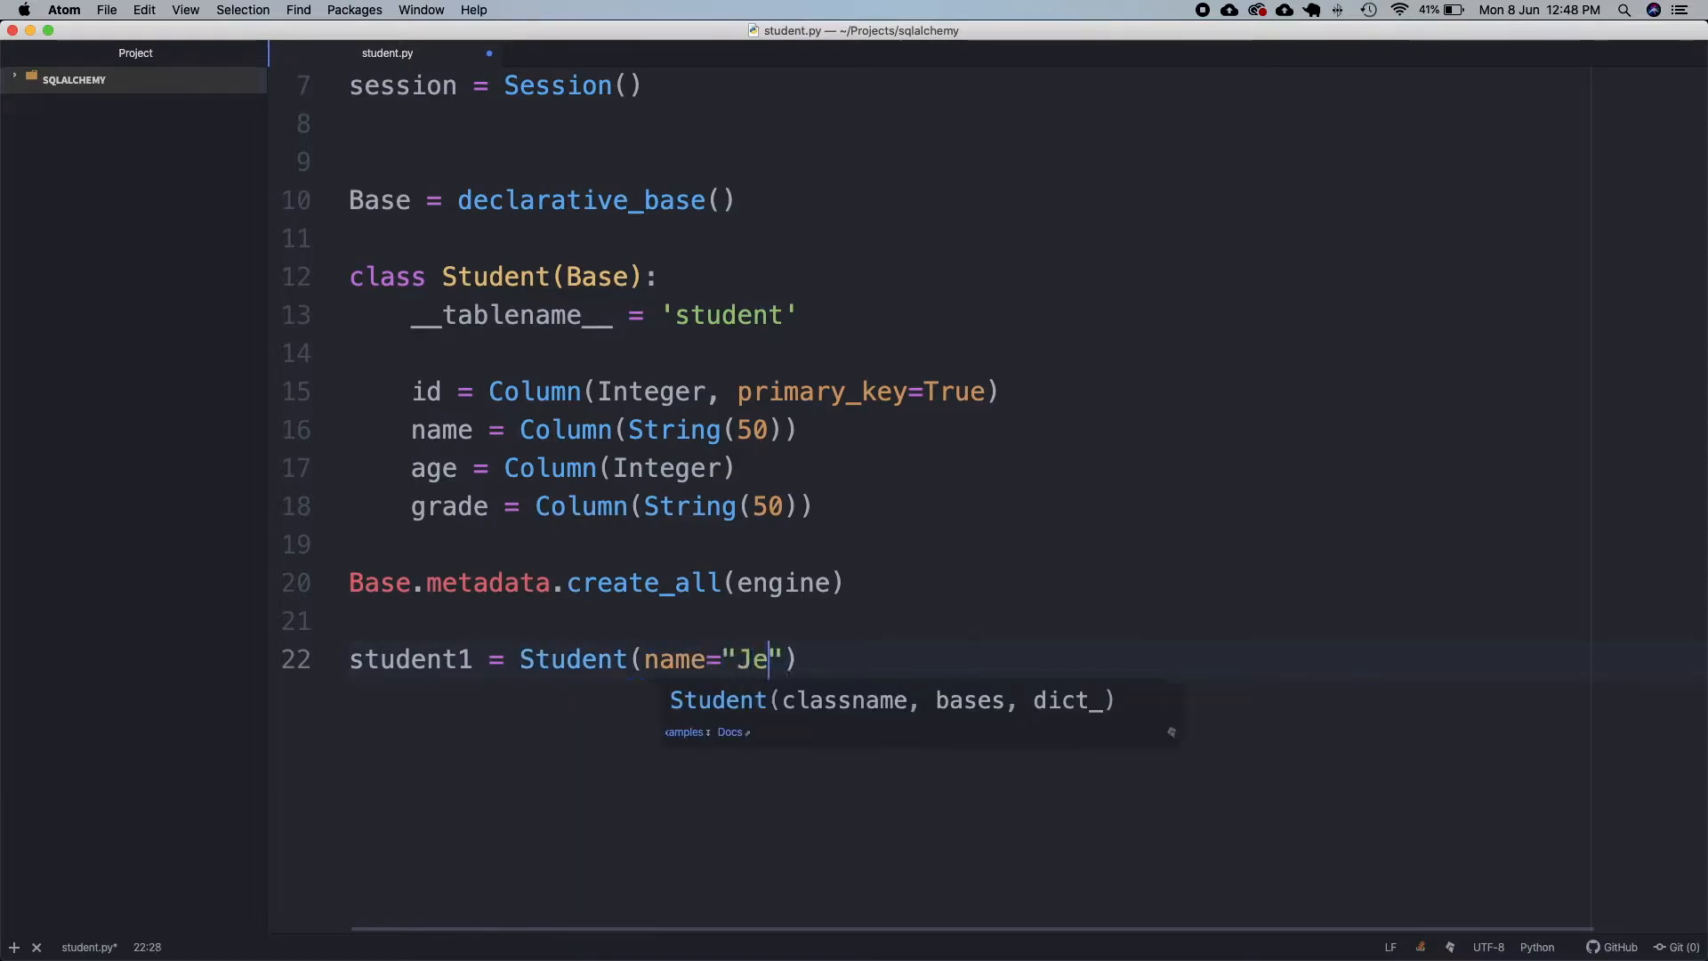
type("rin\", age")
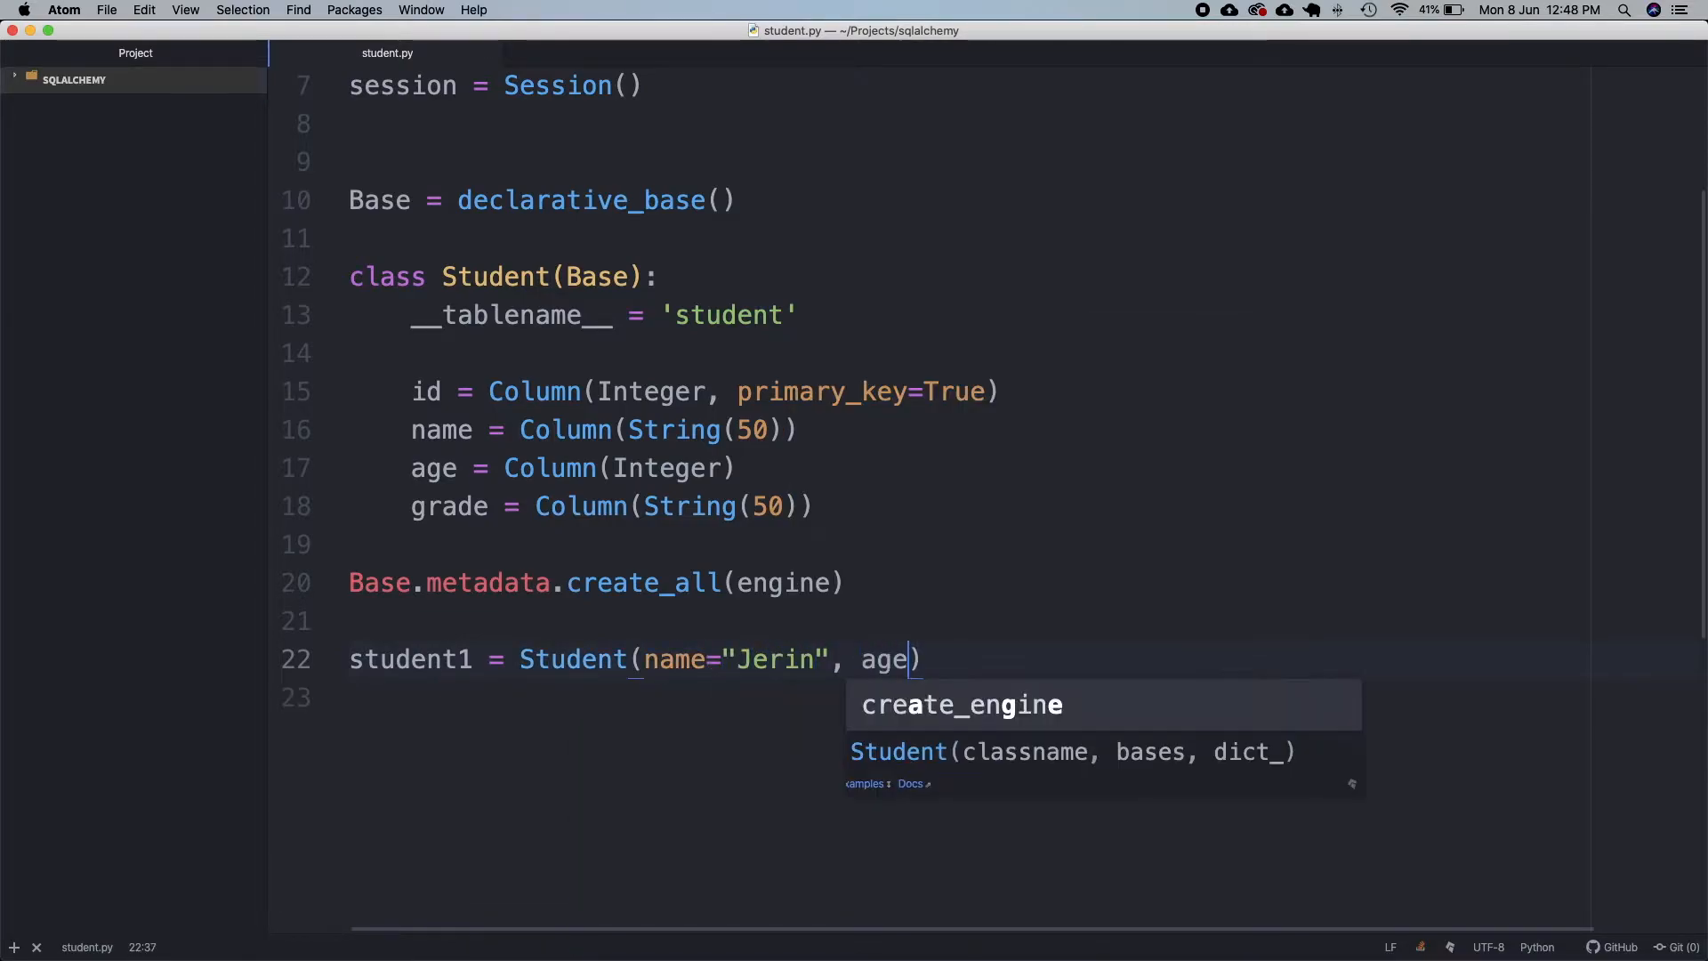
type("=27")
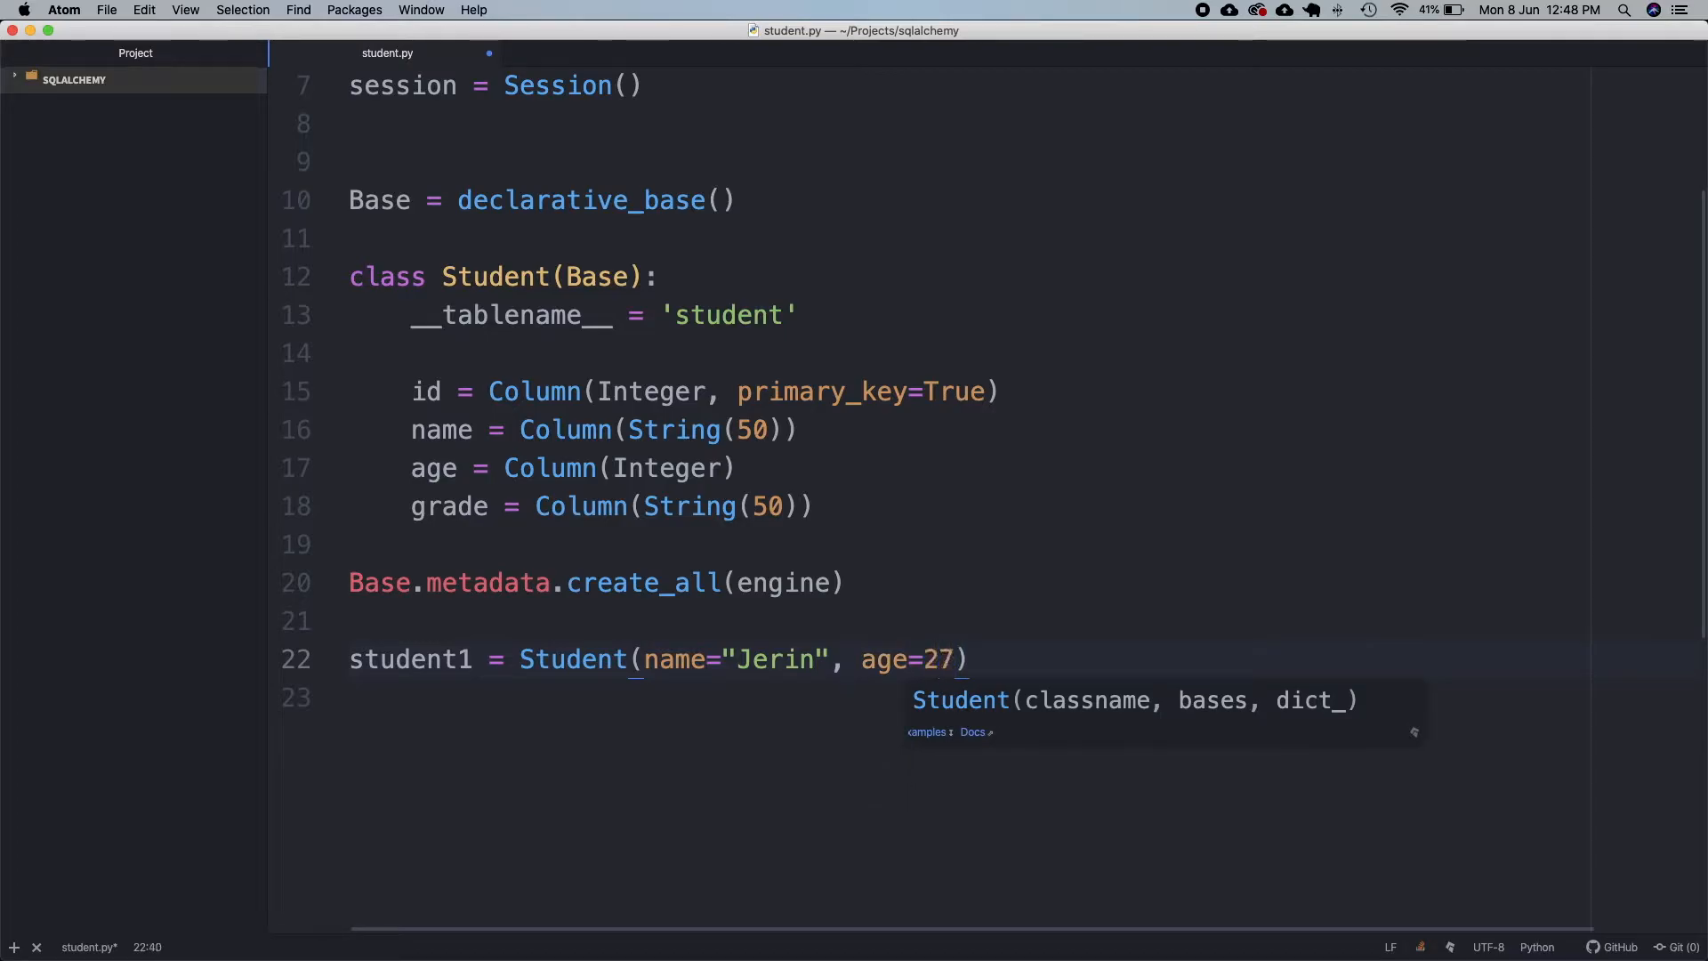
type(", grade=\"Fifth\"")
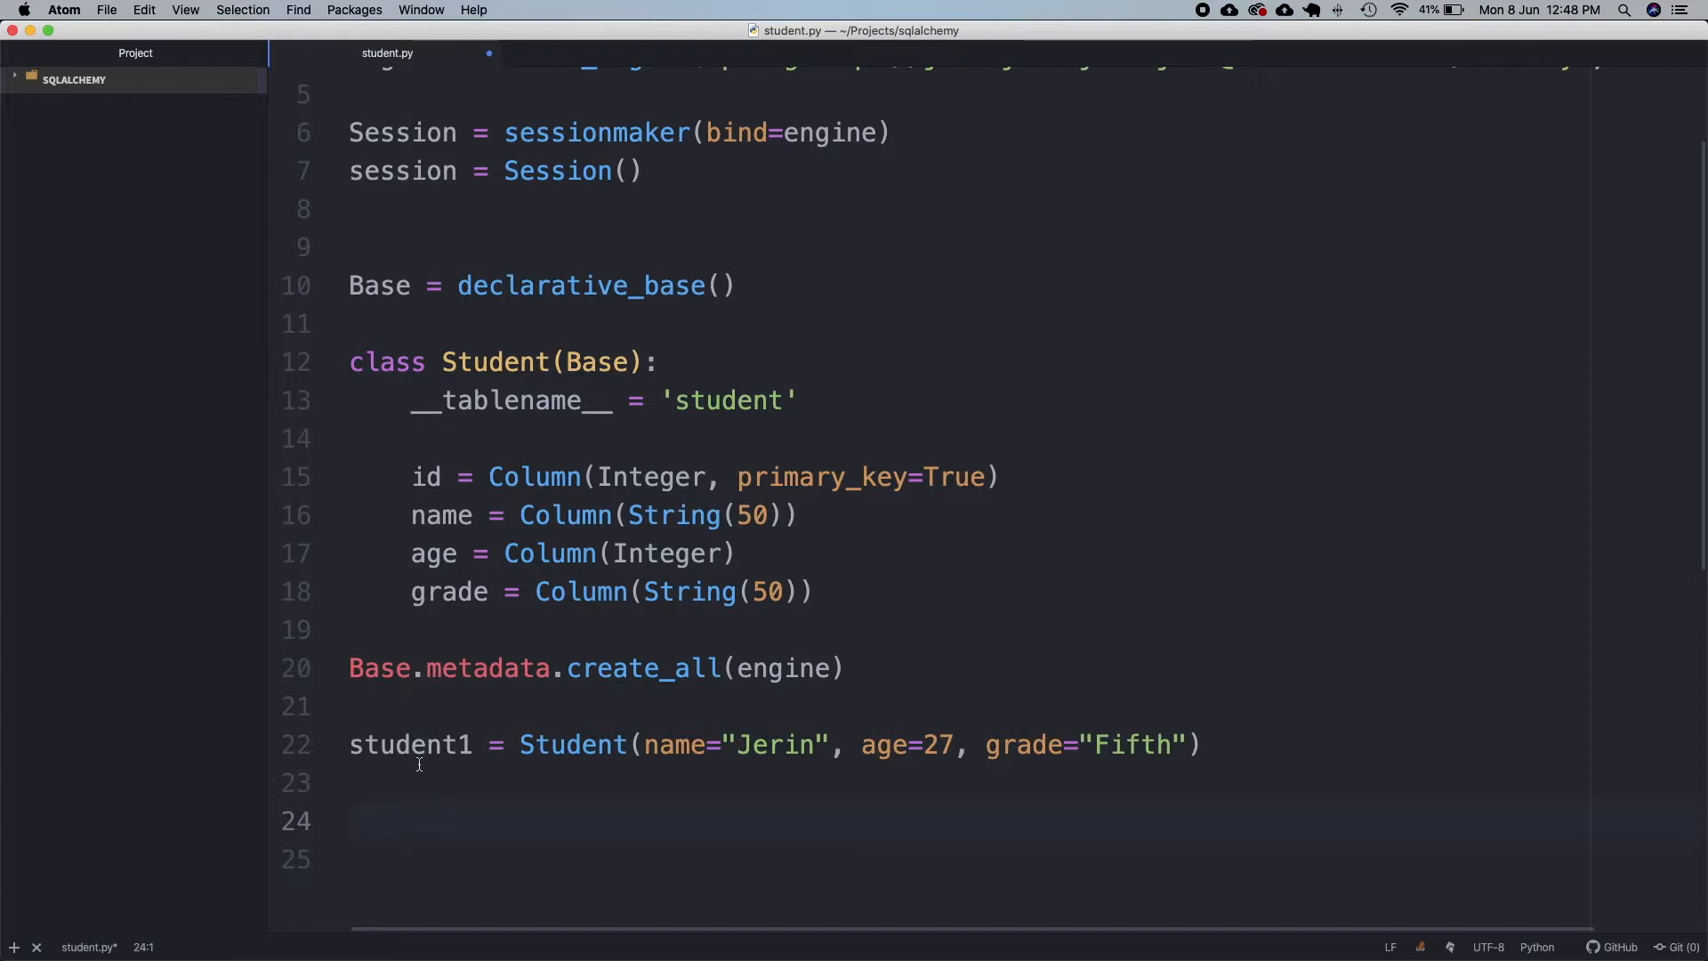
double_click(776, 743)
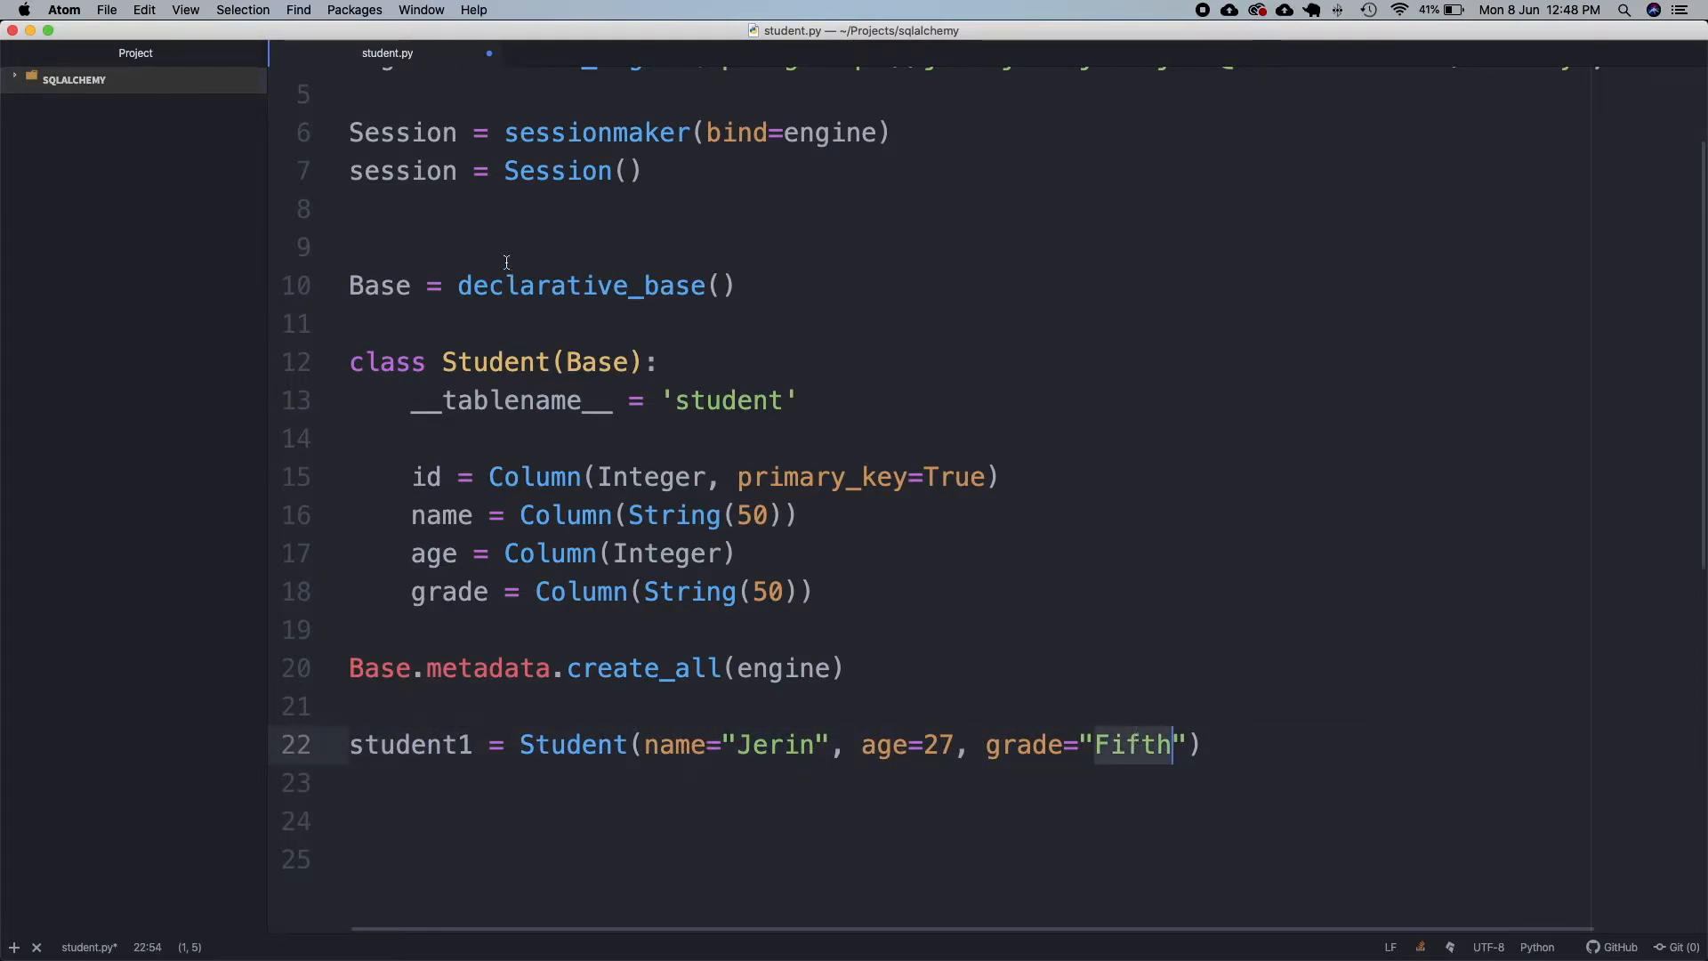
type("session.add(student1")
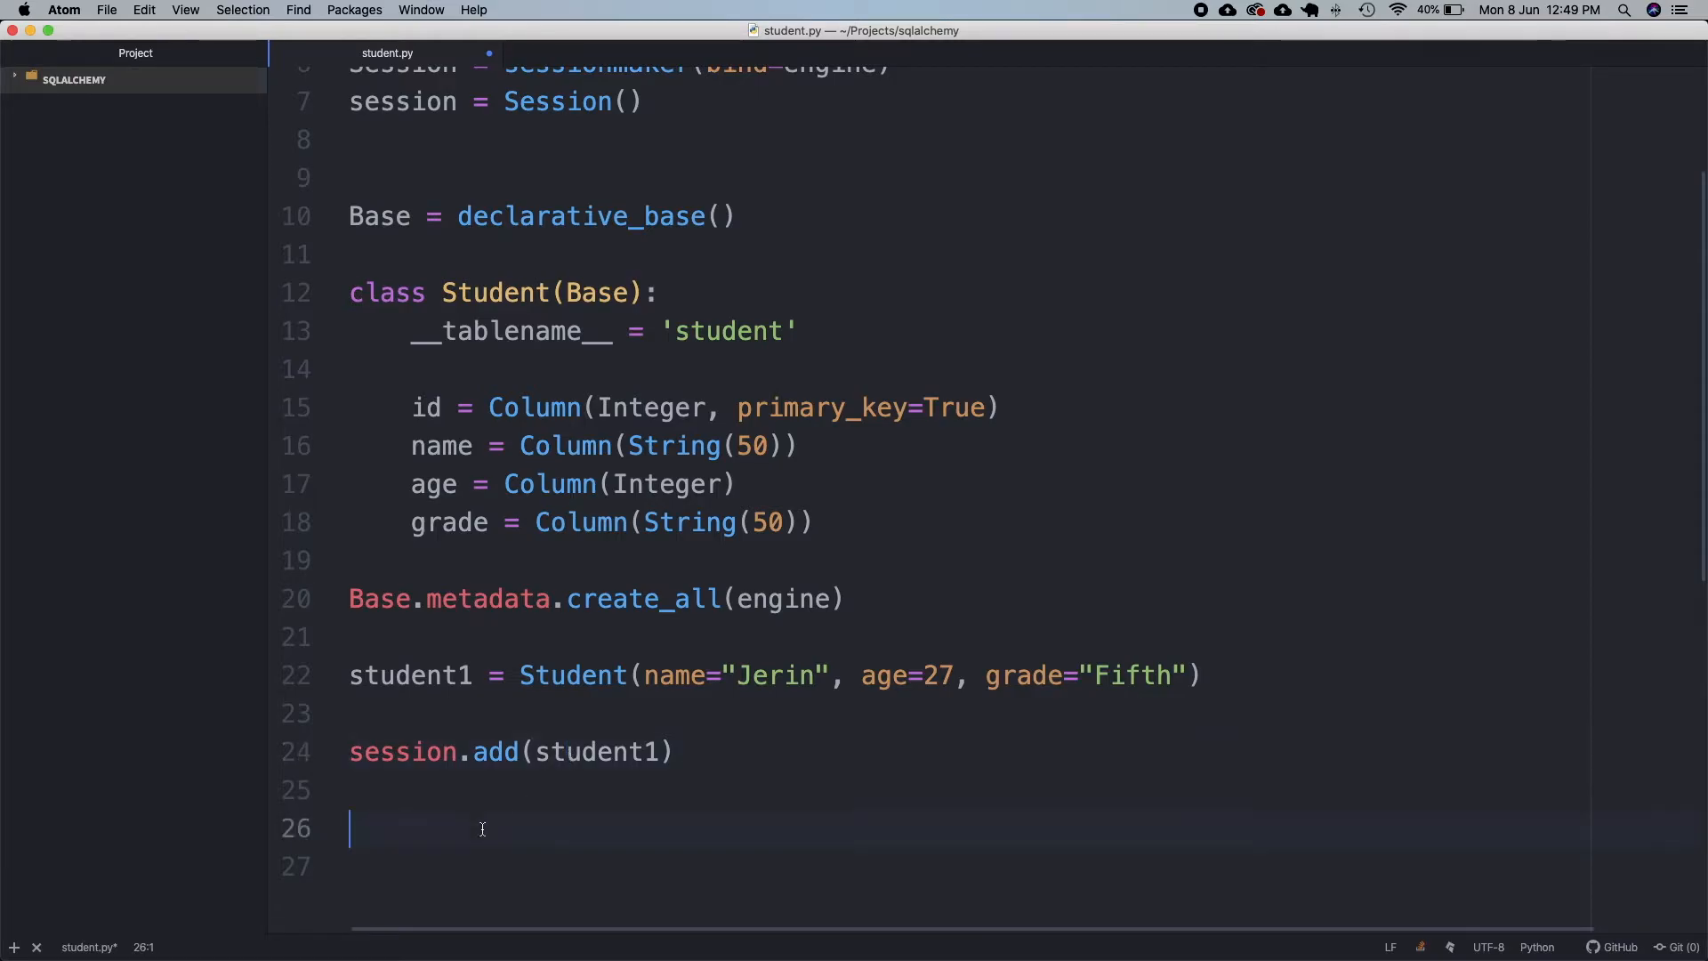
Write session.commit() on line 26 after the session.add(student1) call
type("session.comm")
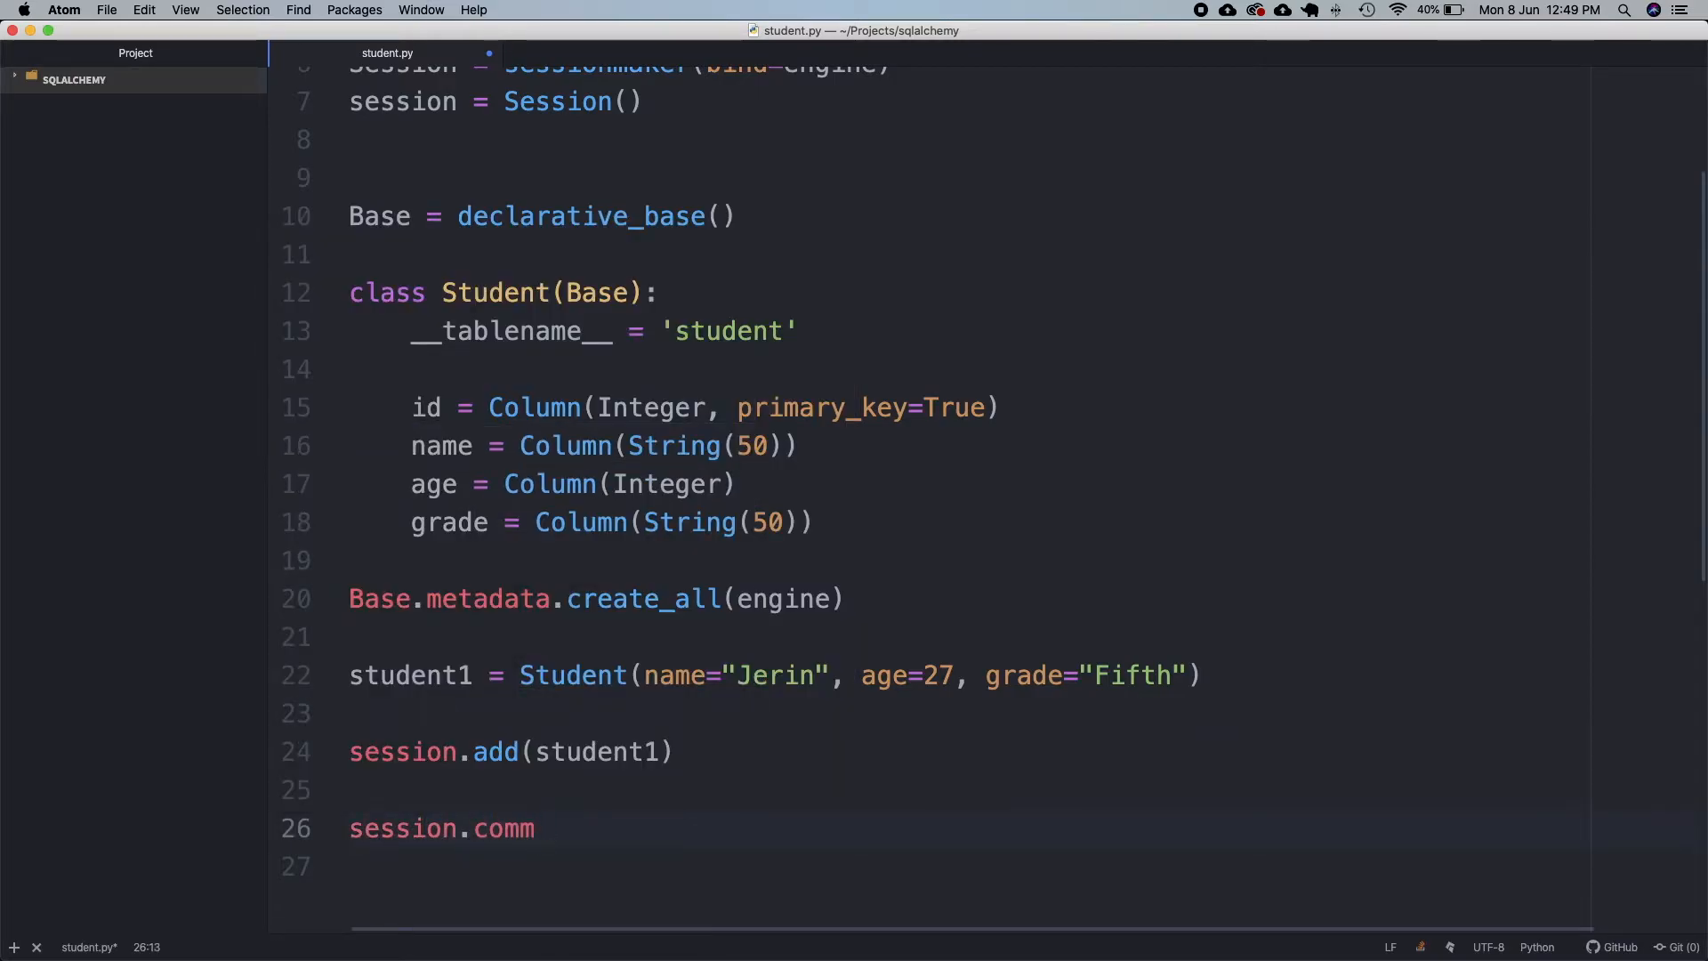
type("it()")
type("pyth")
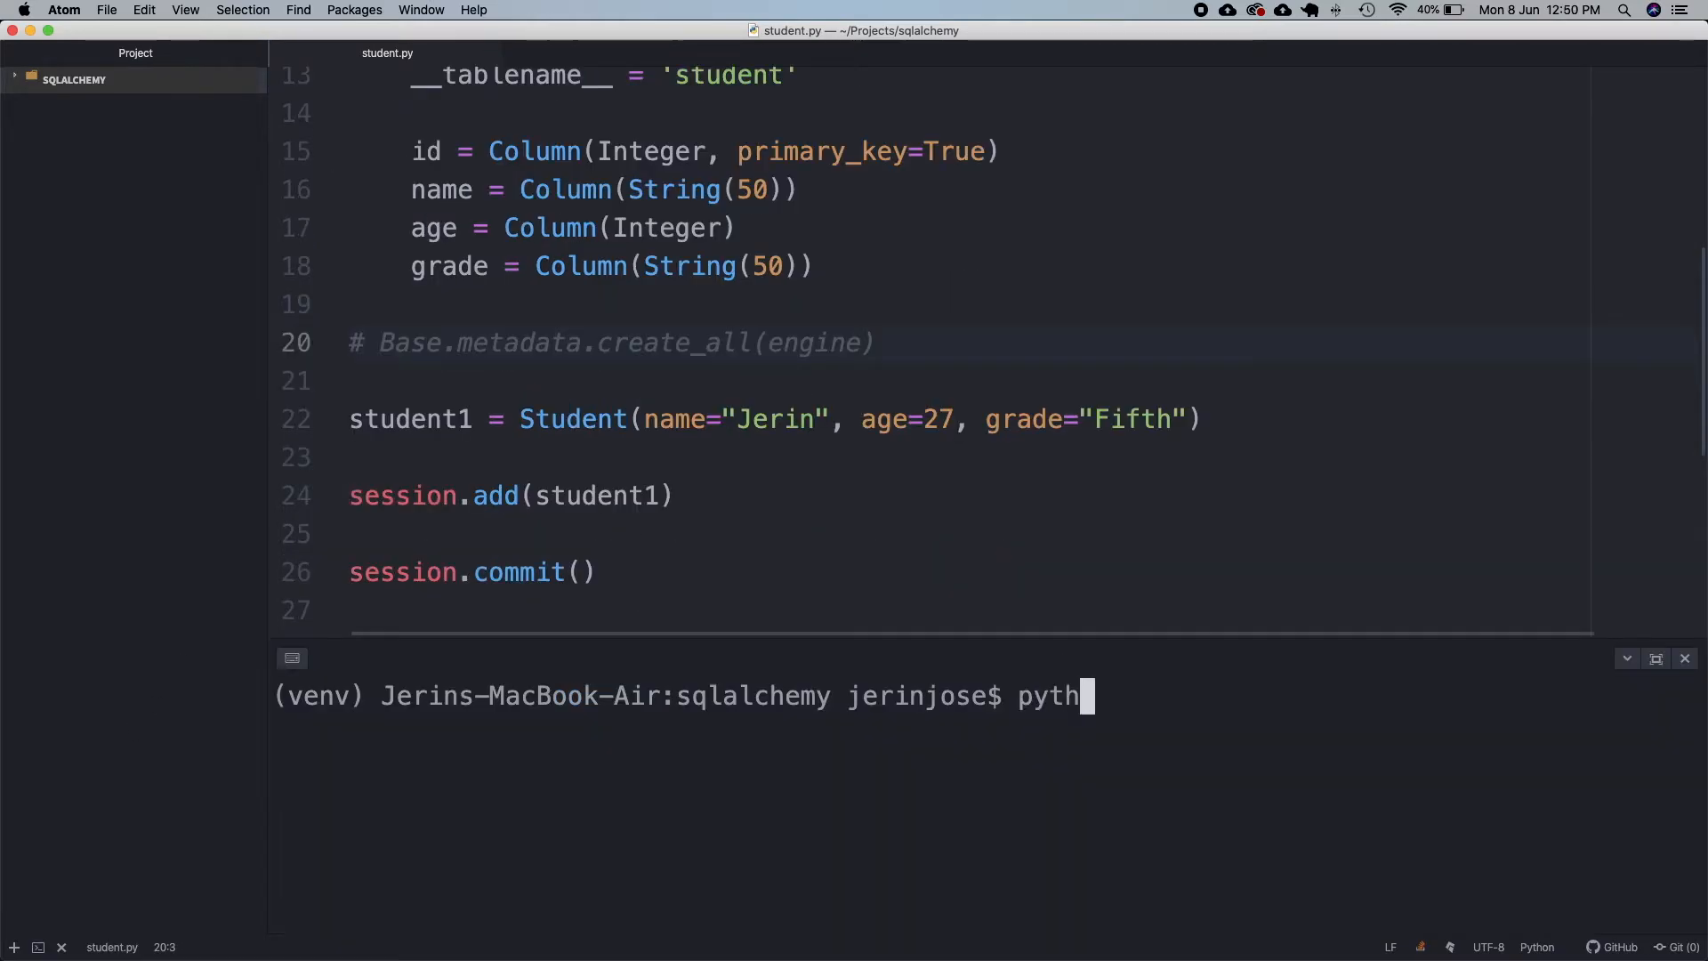
Run python3 student.py in the terminal panel
type("on3 student.py")
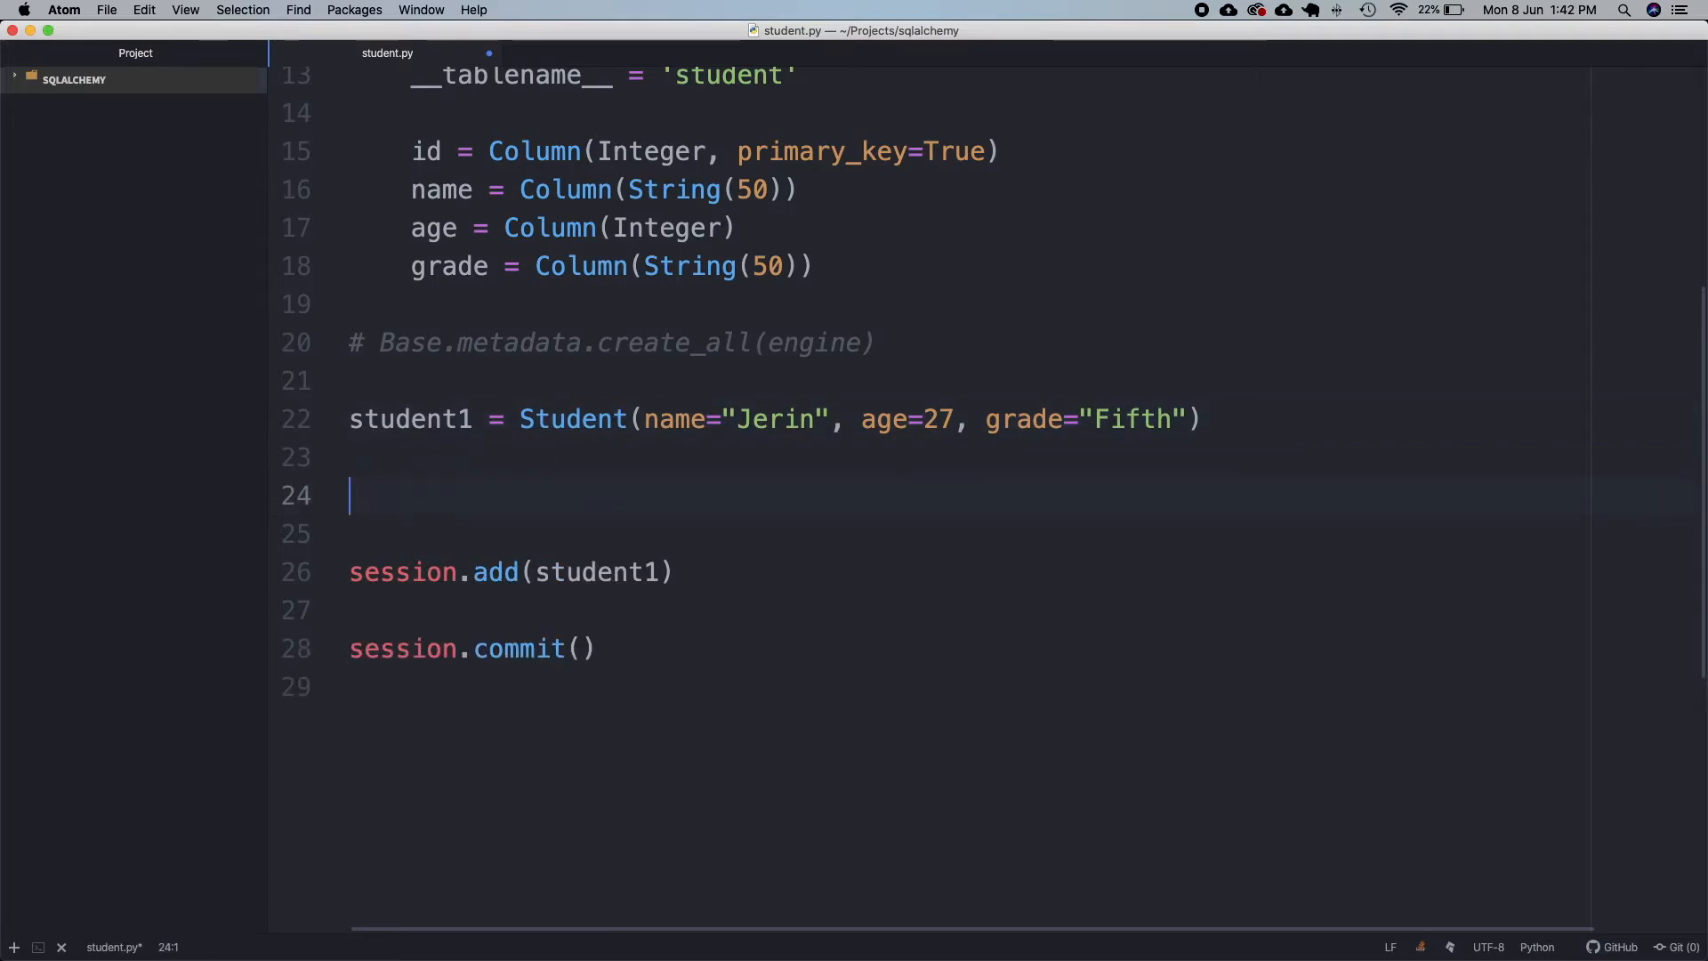
Write student2 = Student(name="Anita", age=24, grade="Fourth")
type("student2 = Student(name=\"Anita")
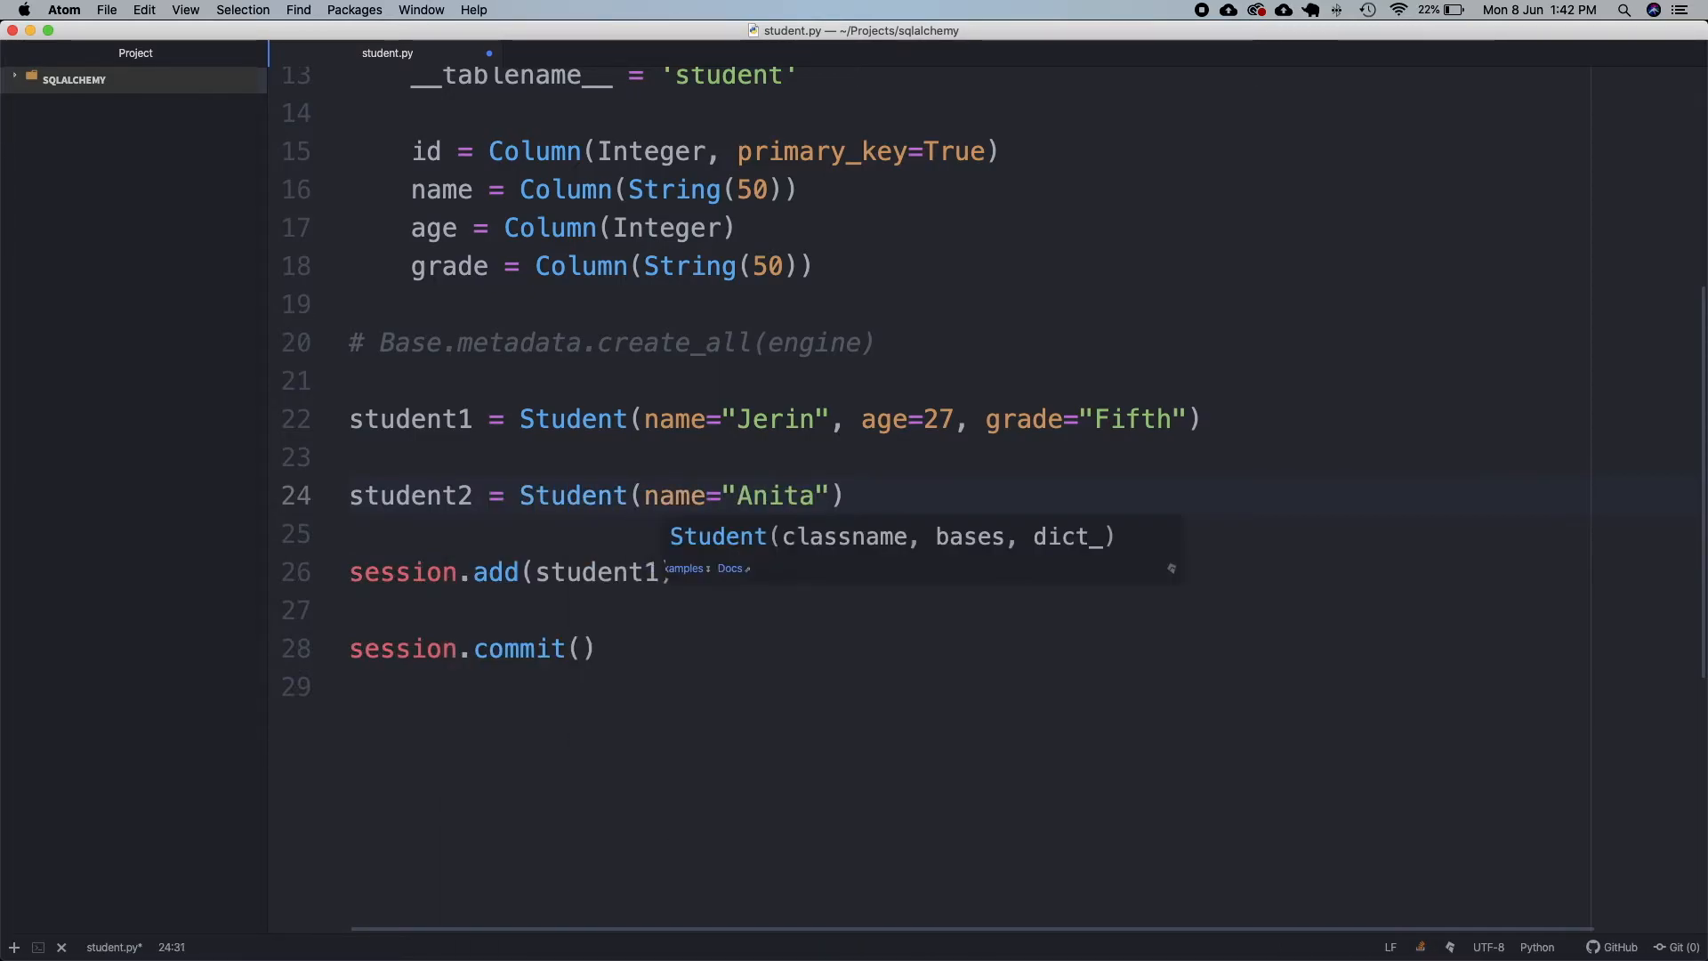
type(", age=")
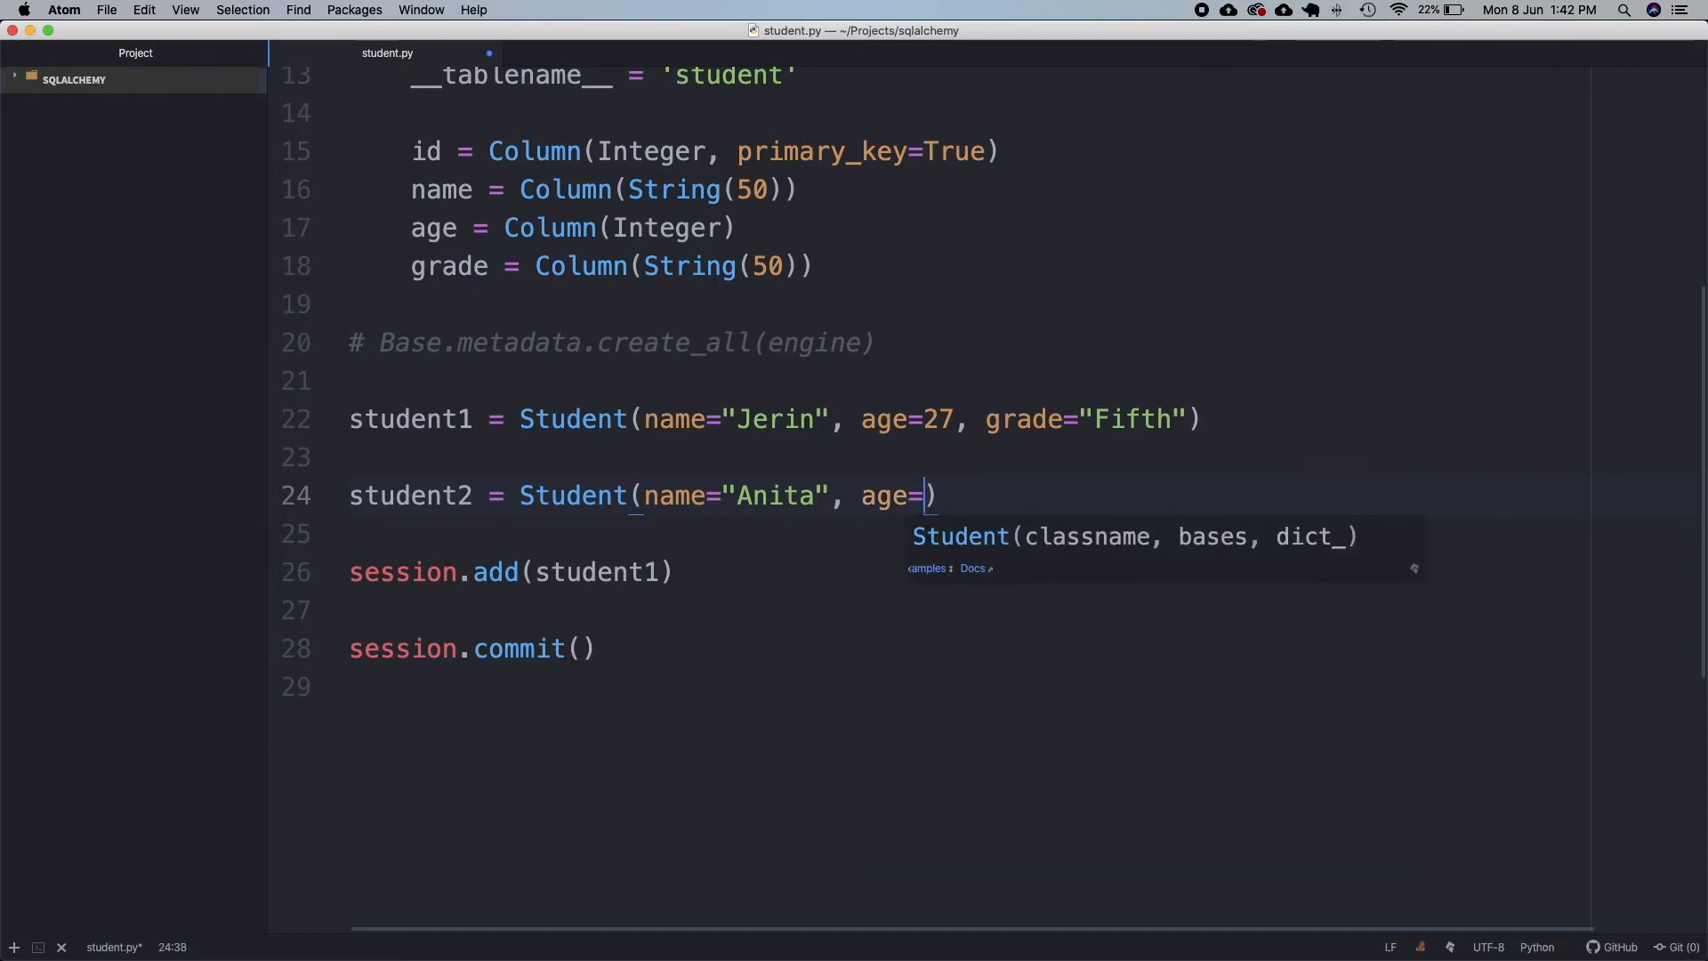
type("24, grade=")
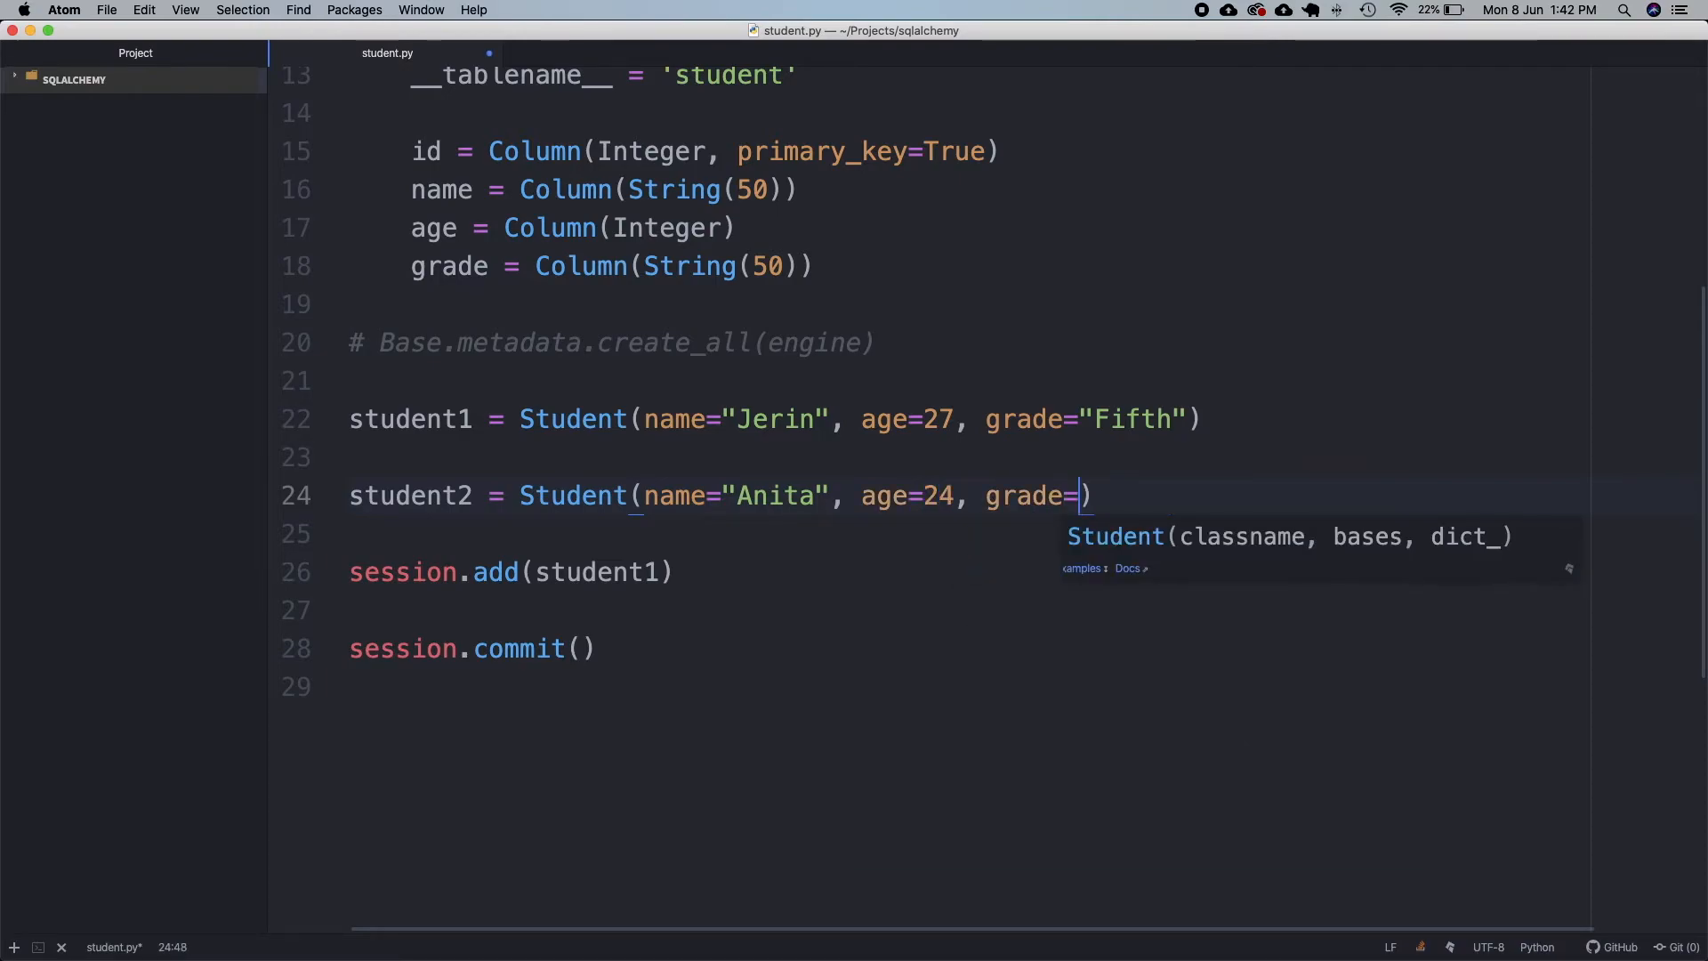
type("\"Fourth\"")
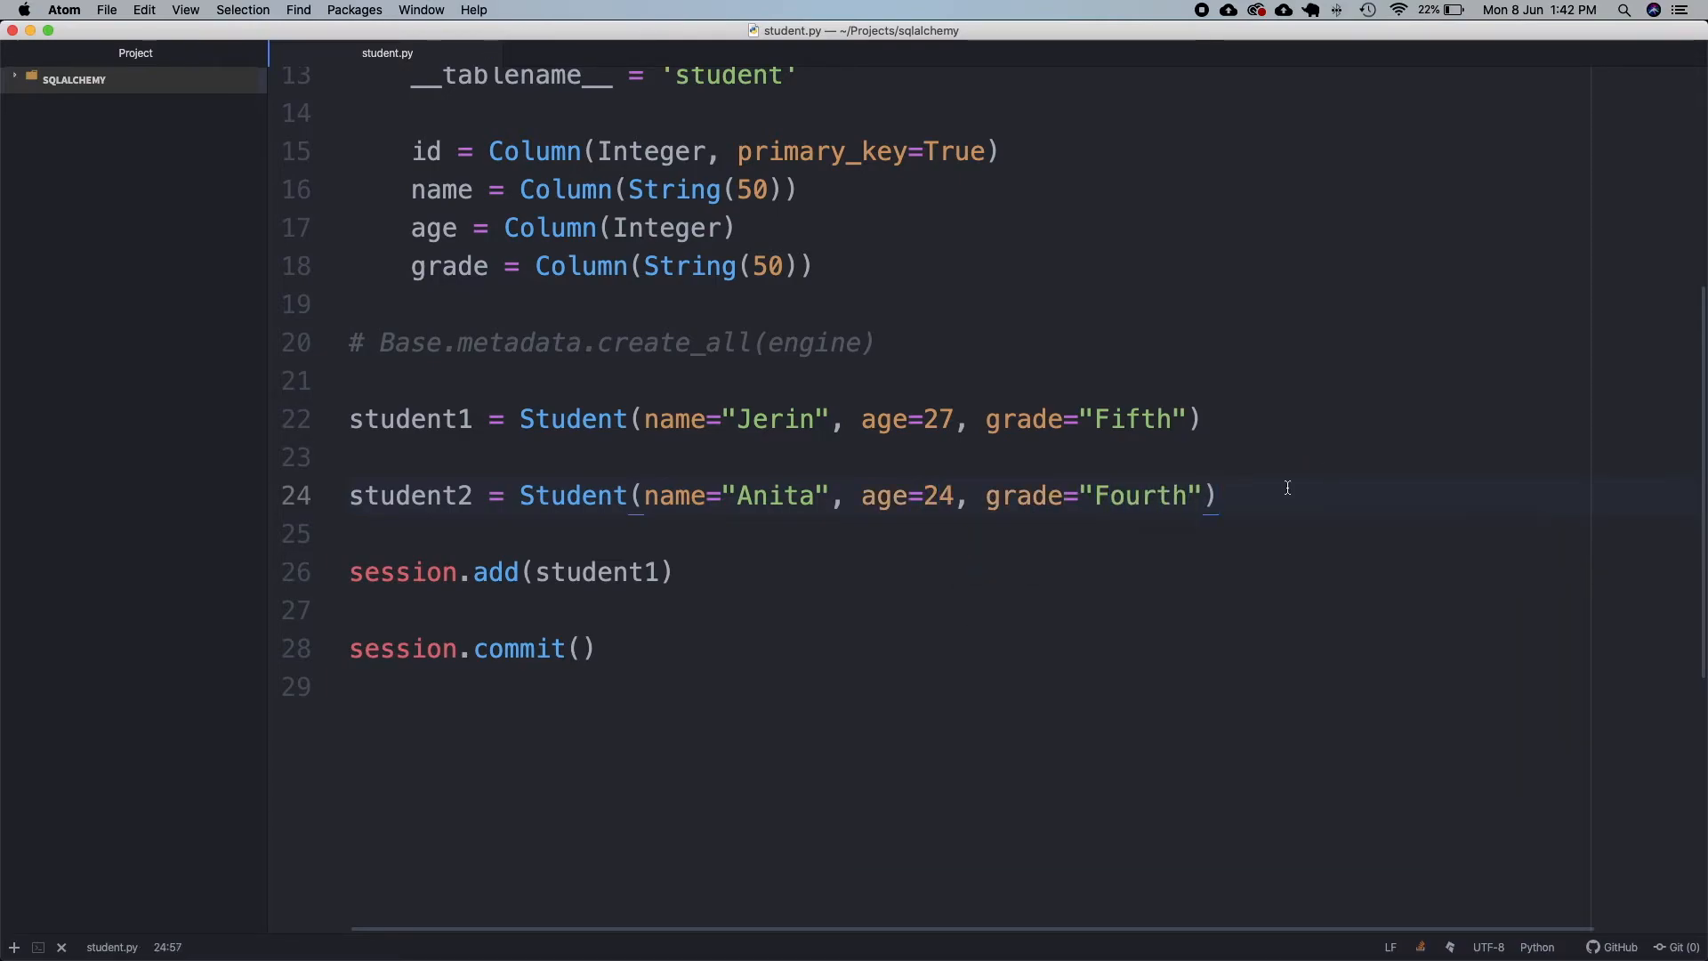
Write student3 = Student(name="Jefin", age=21, grade="Third") on the next line
type("student3")
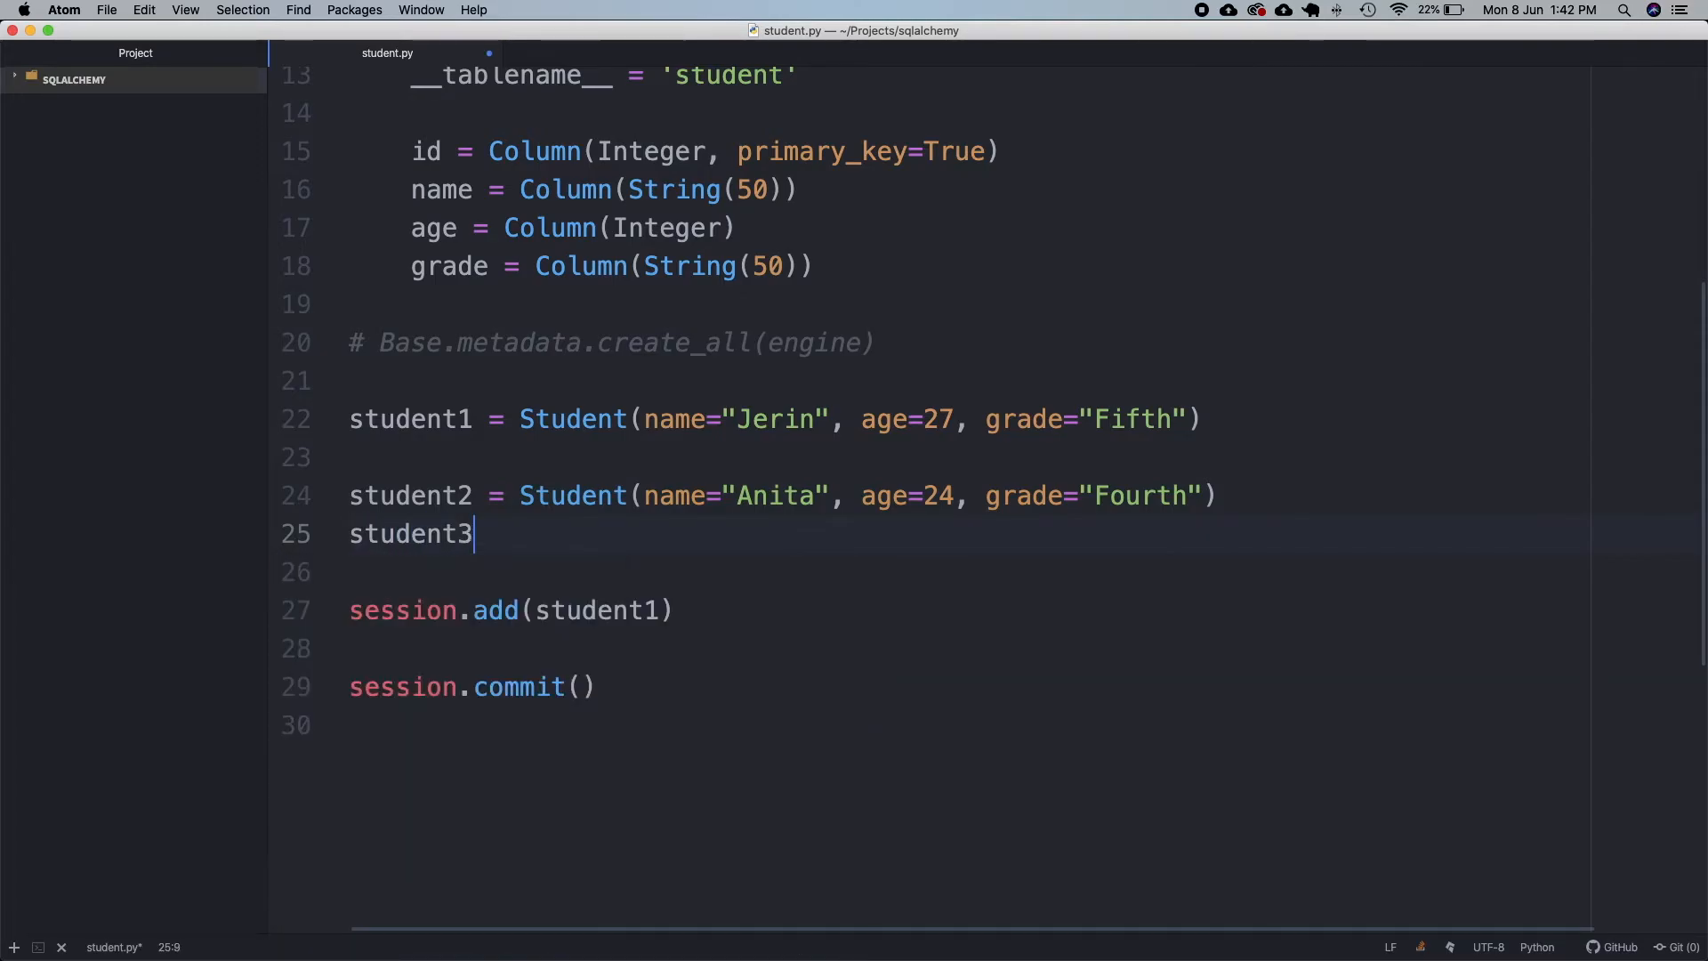
type("= Student(name")
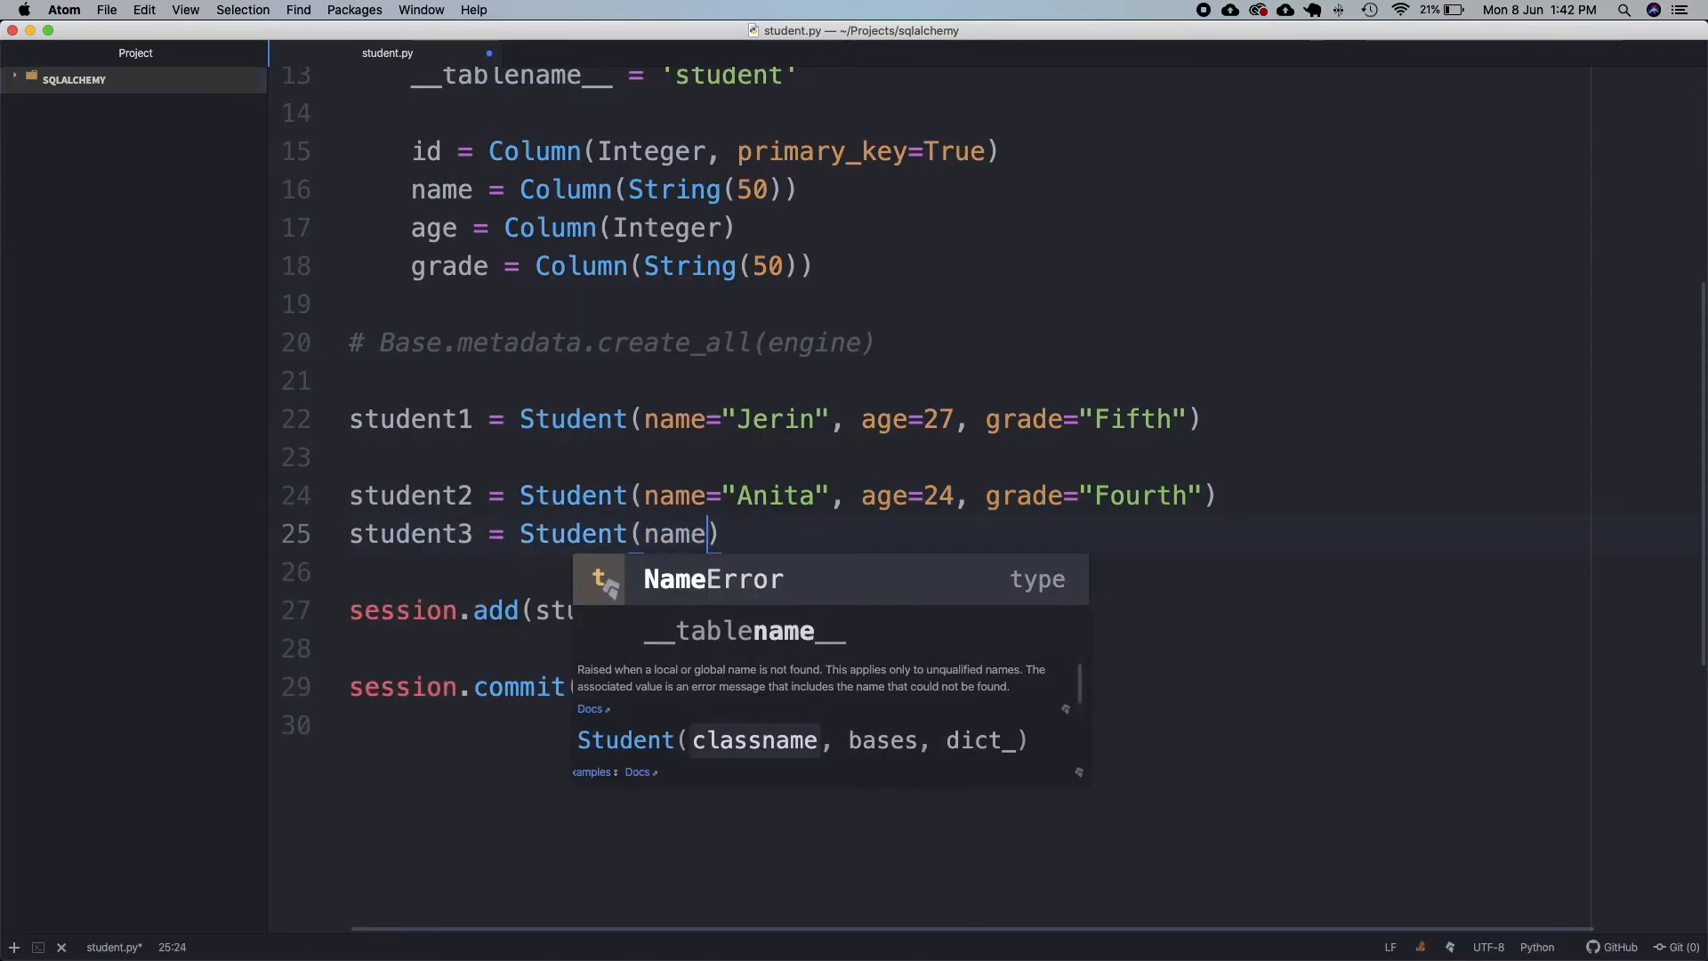
type("=\"Jefin\"")
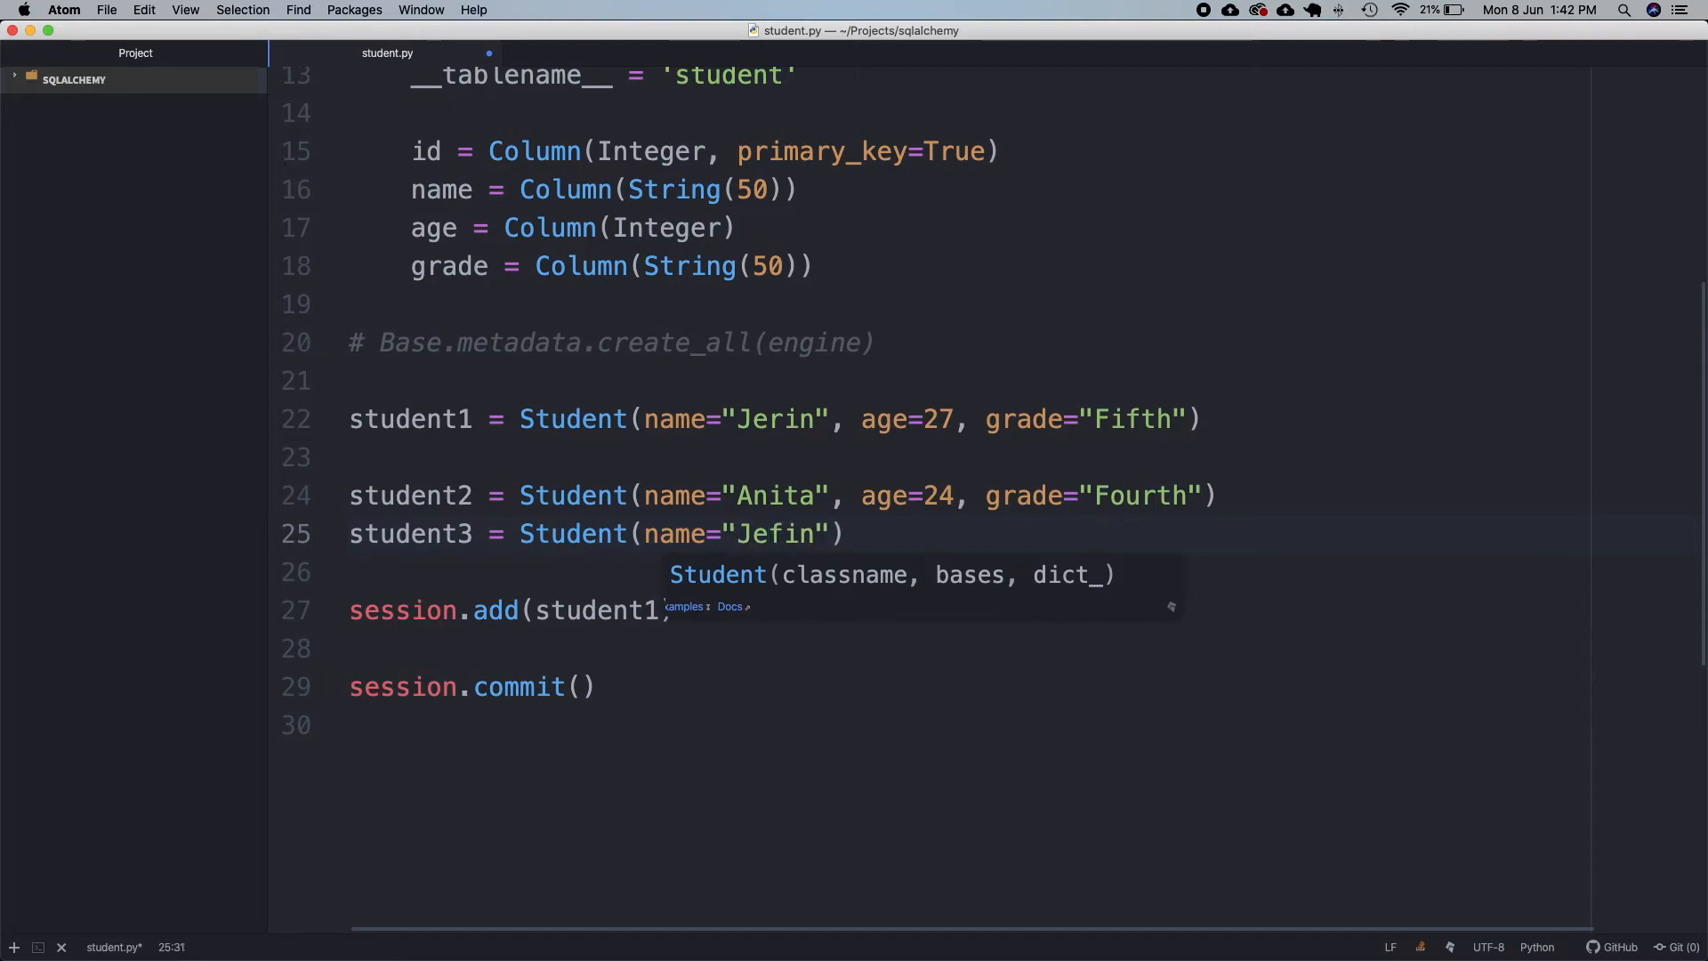
type(", age=")
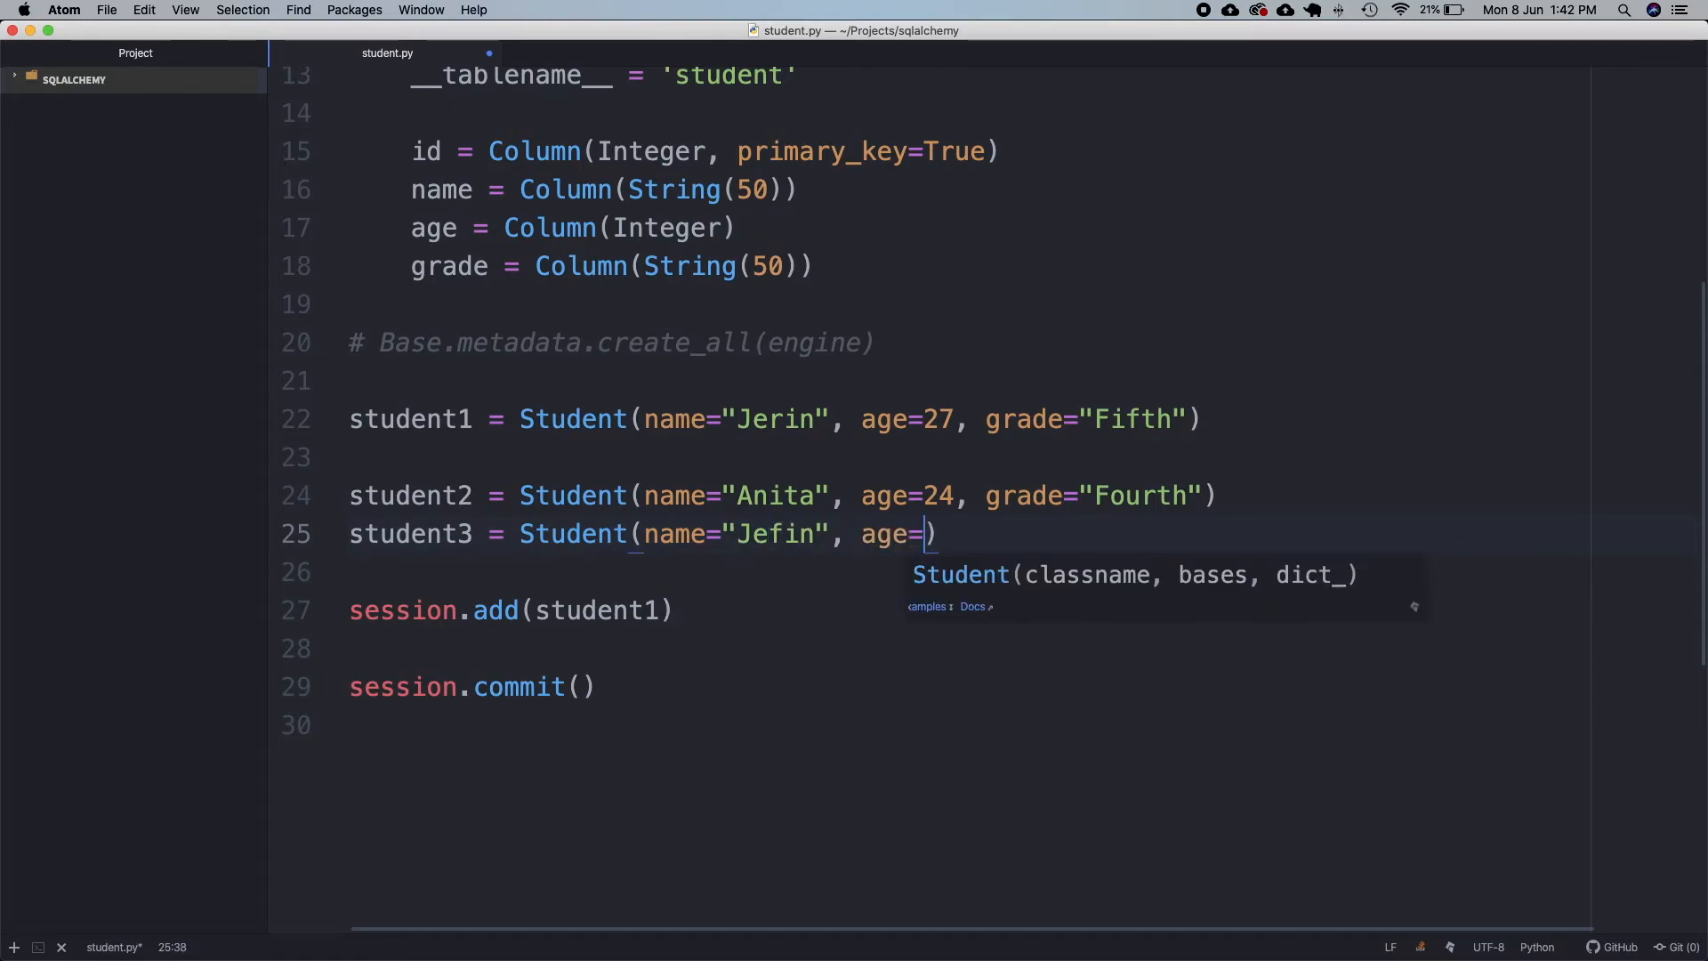
type("21, grade")
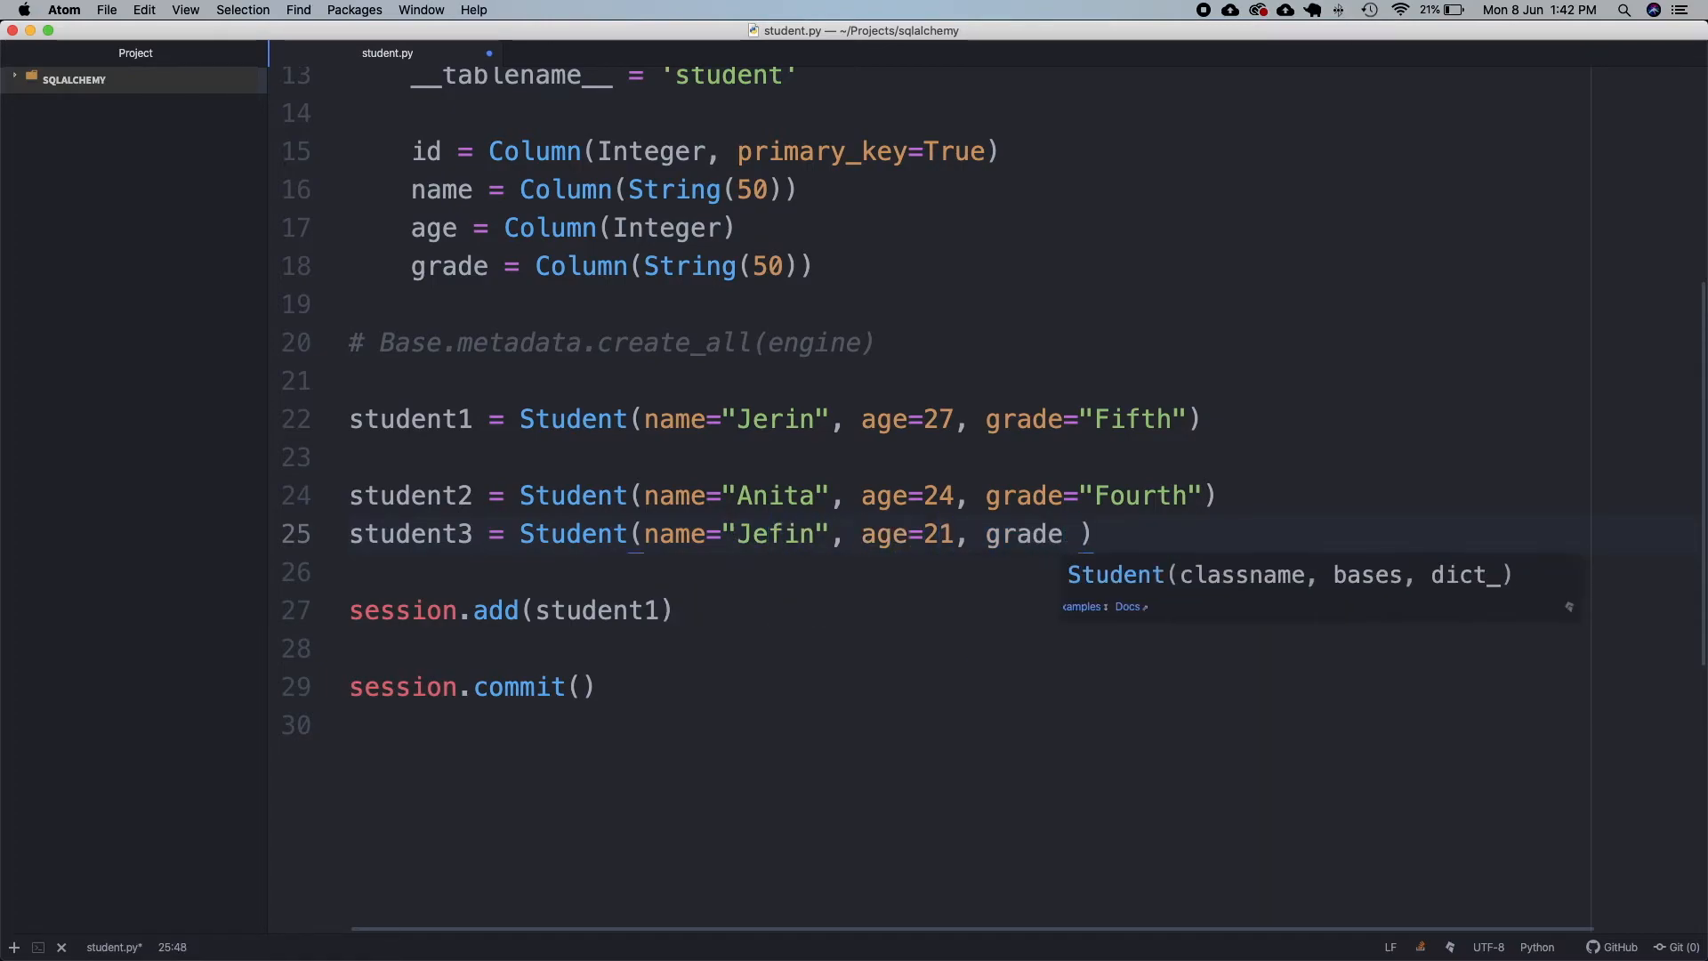
type("=\"Third\"")
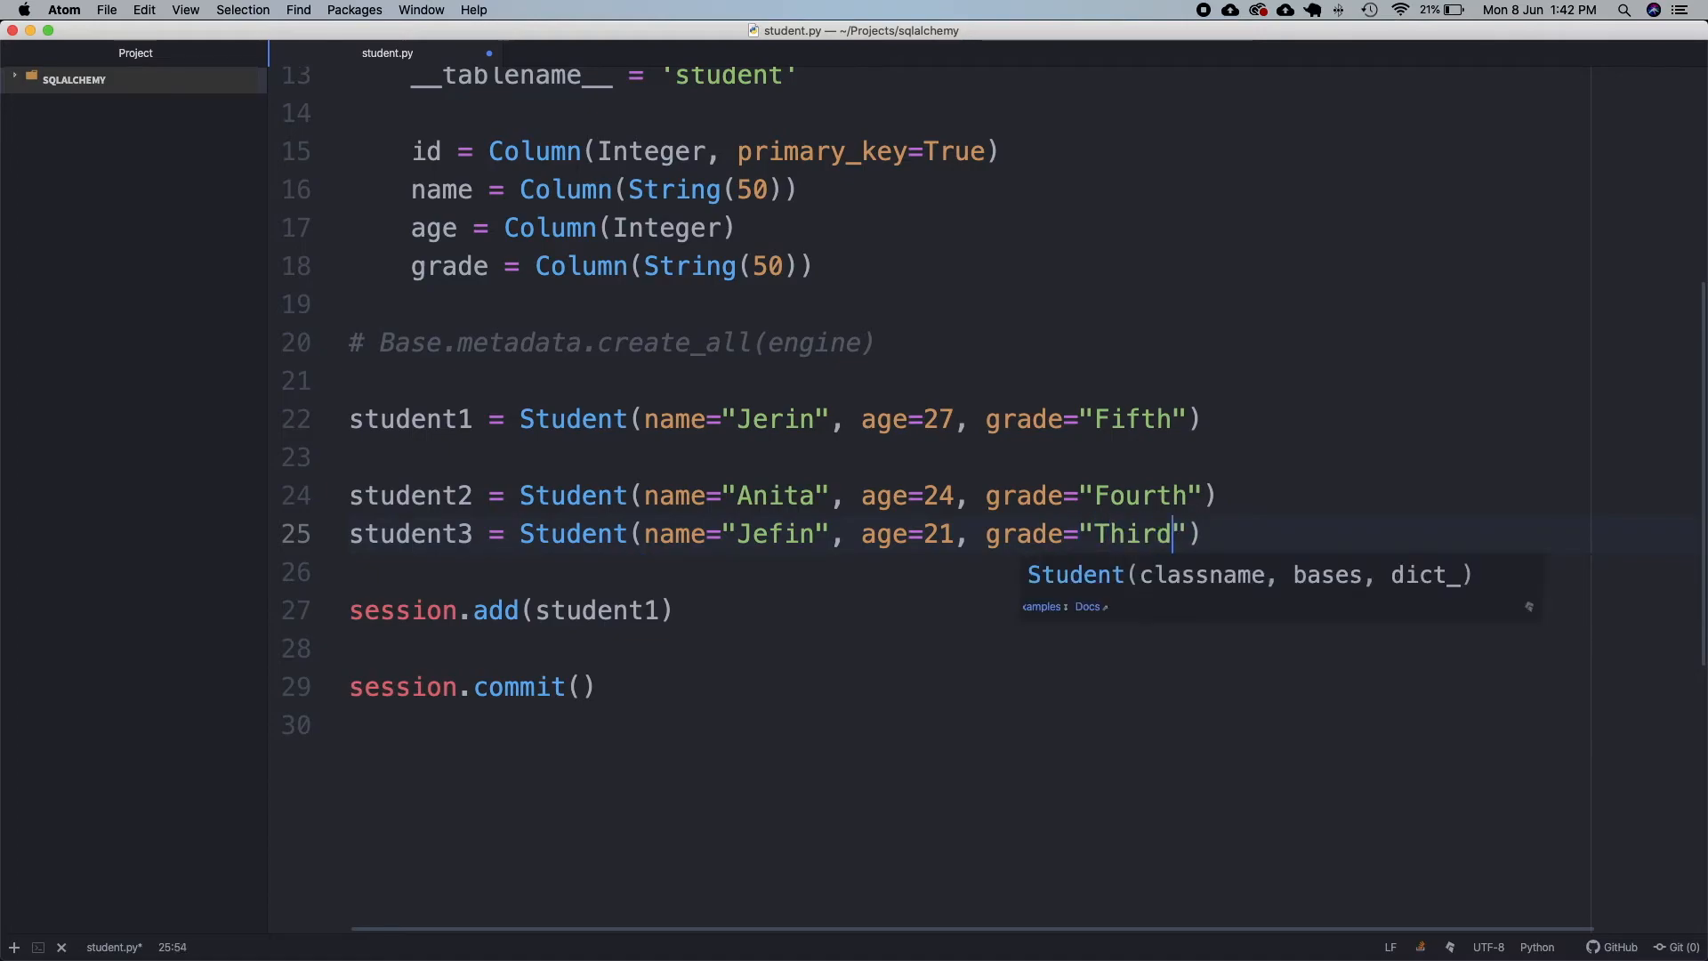
key("enter")
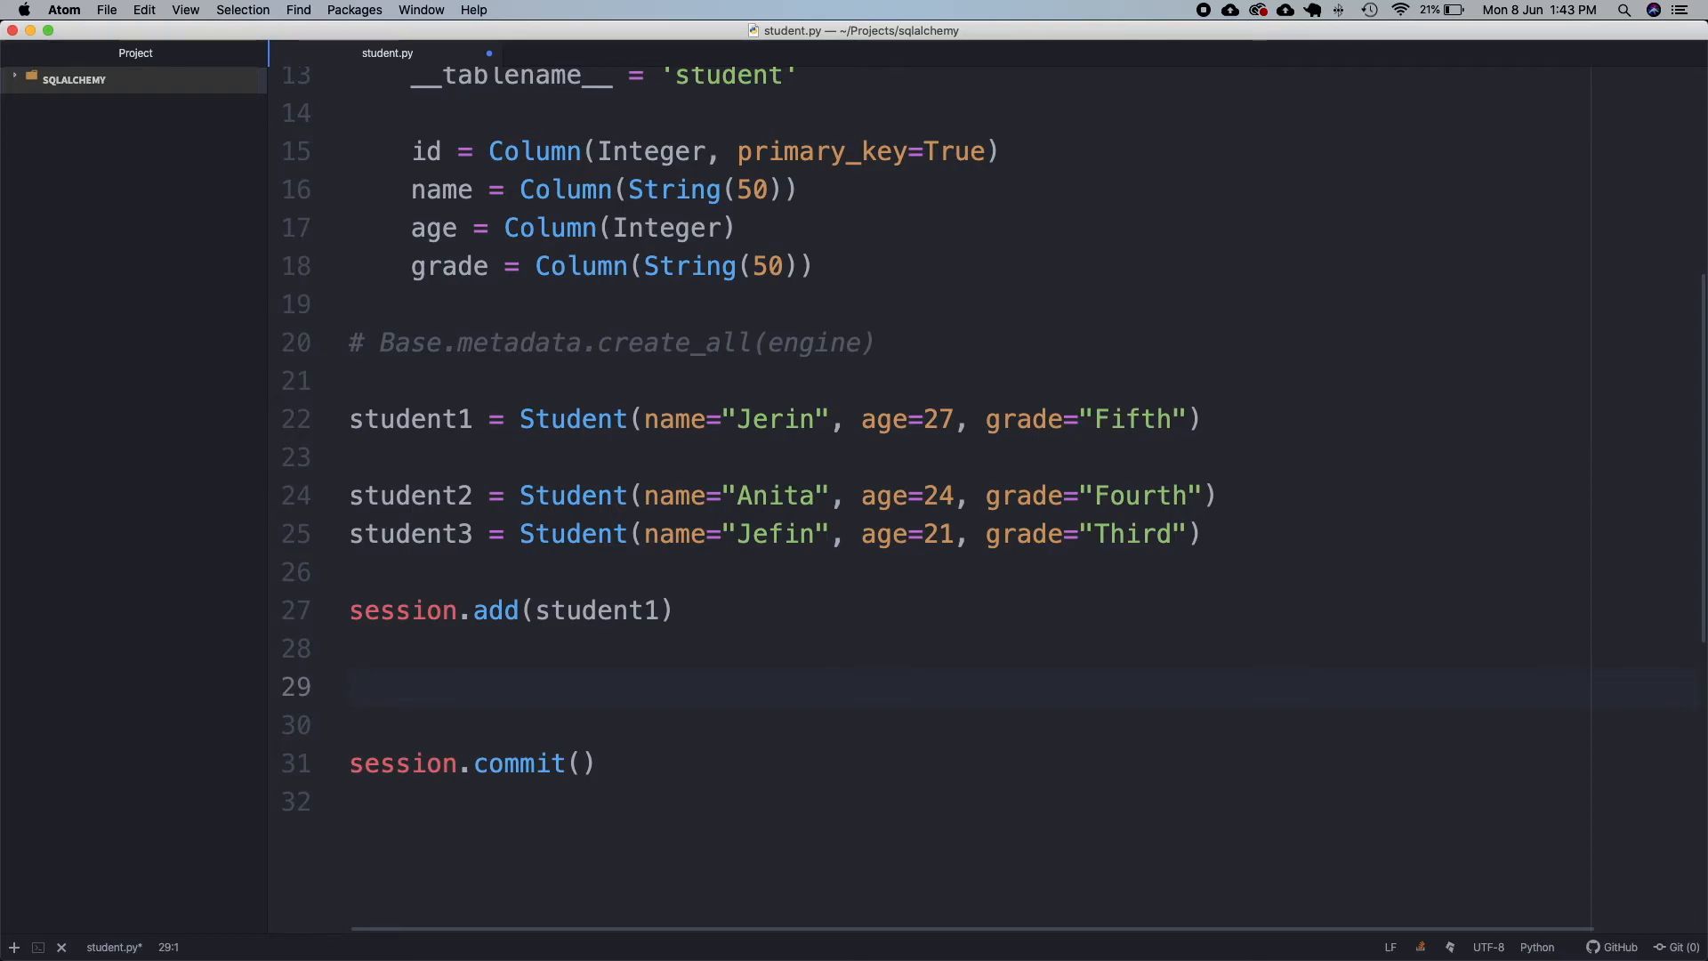
Write session.add_all([student2, student3]) on line 29 above the commit
type("session.add")
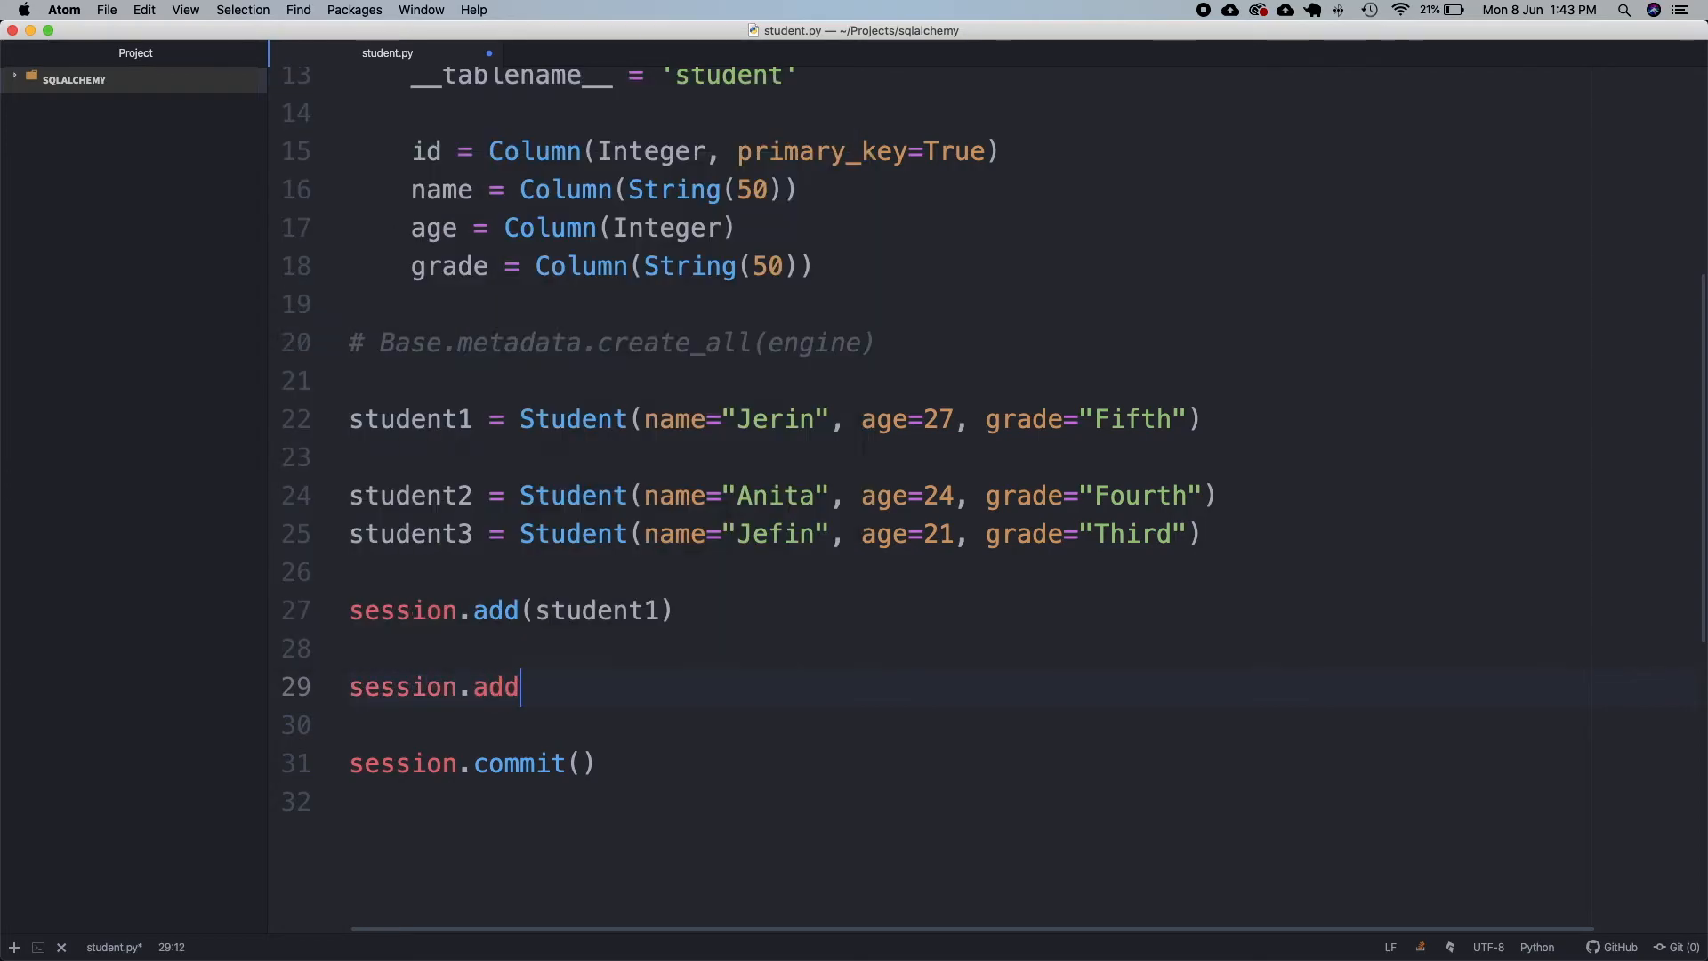
type("_all")
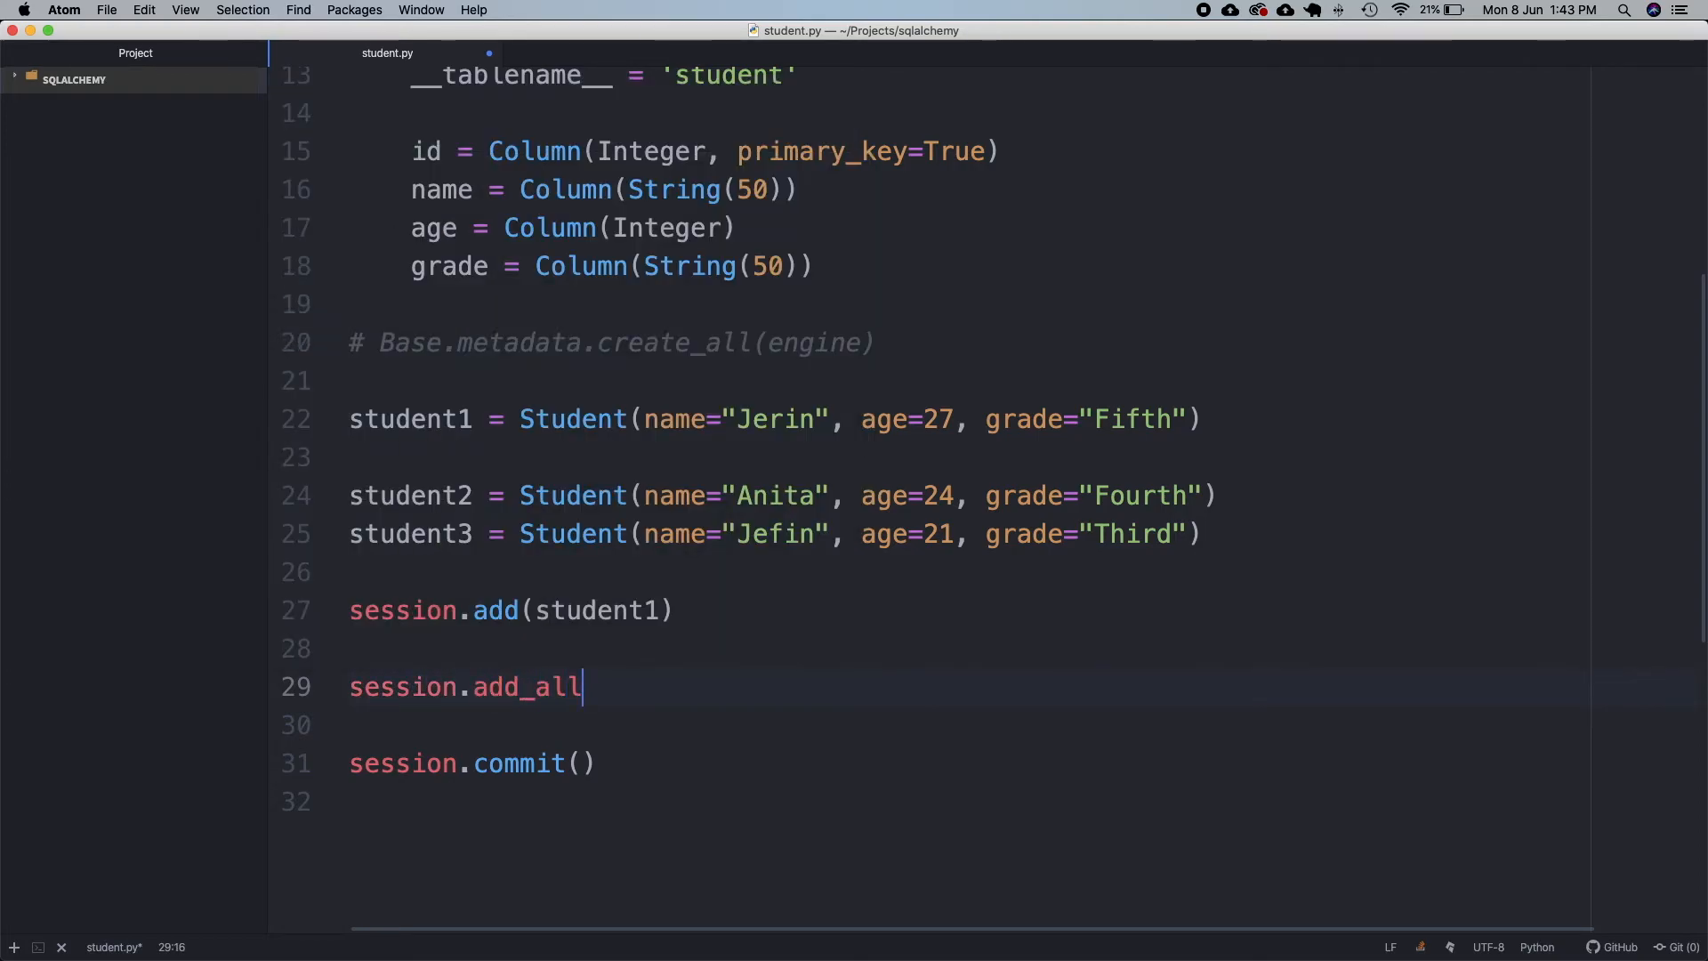
type("([student2, student3")
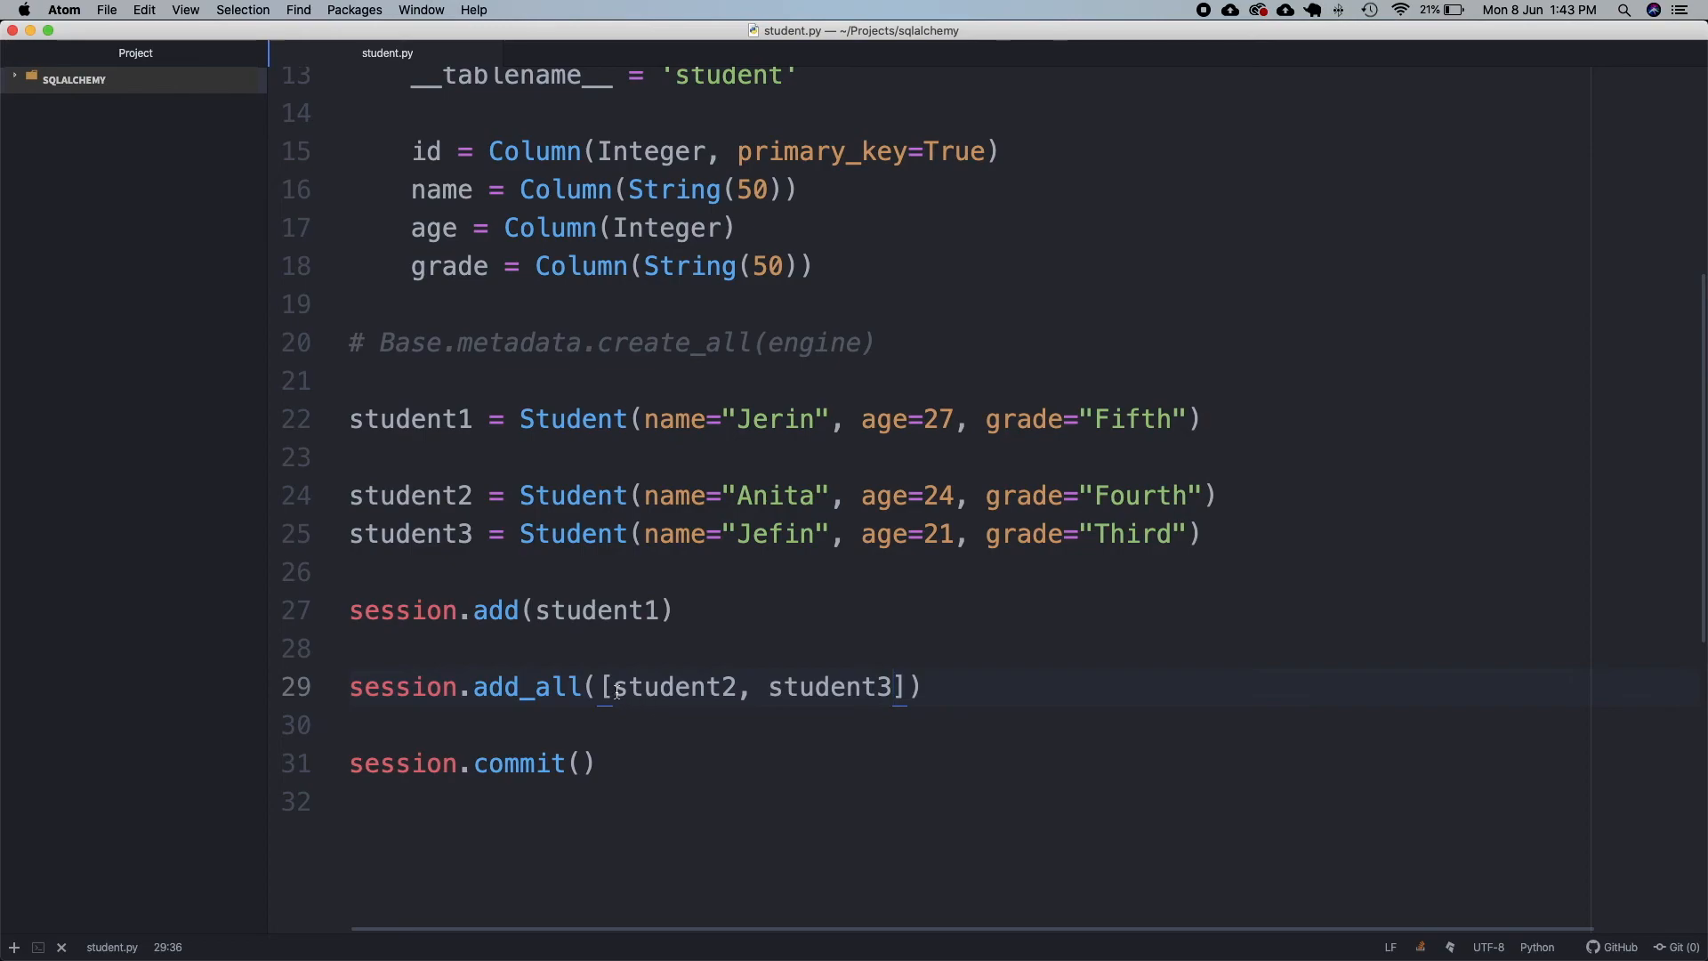
double_click(831, 687)
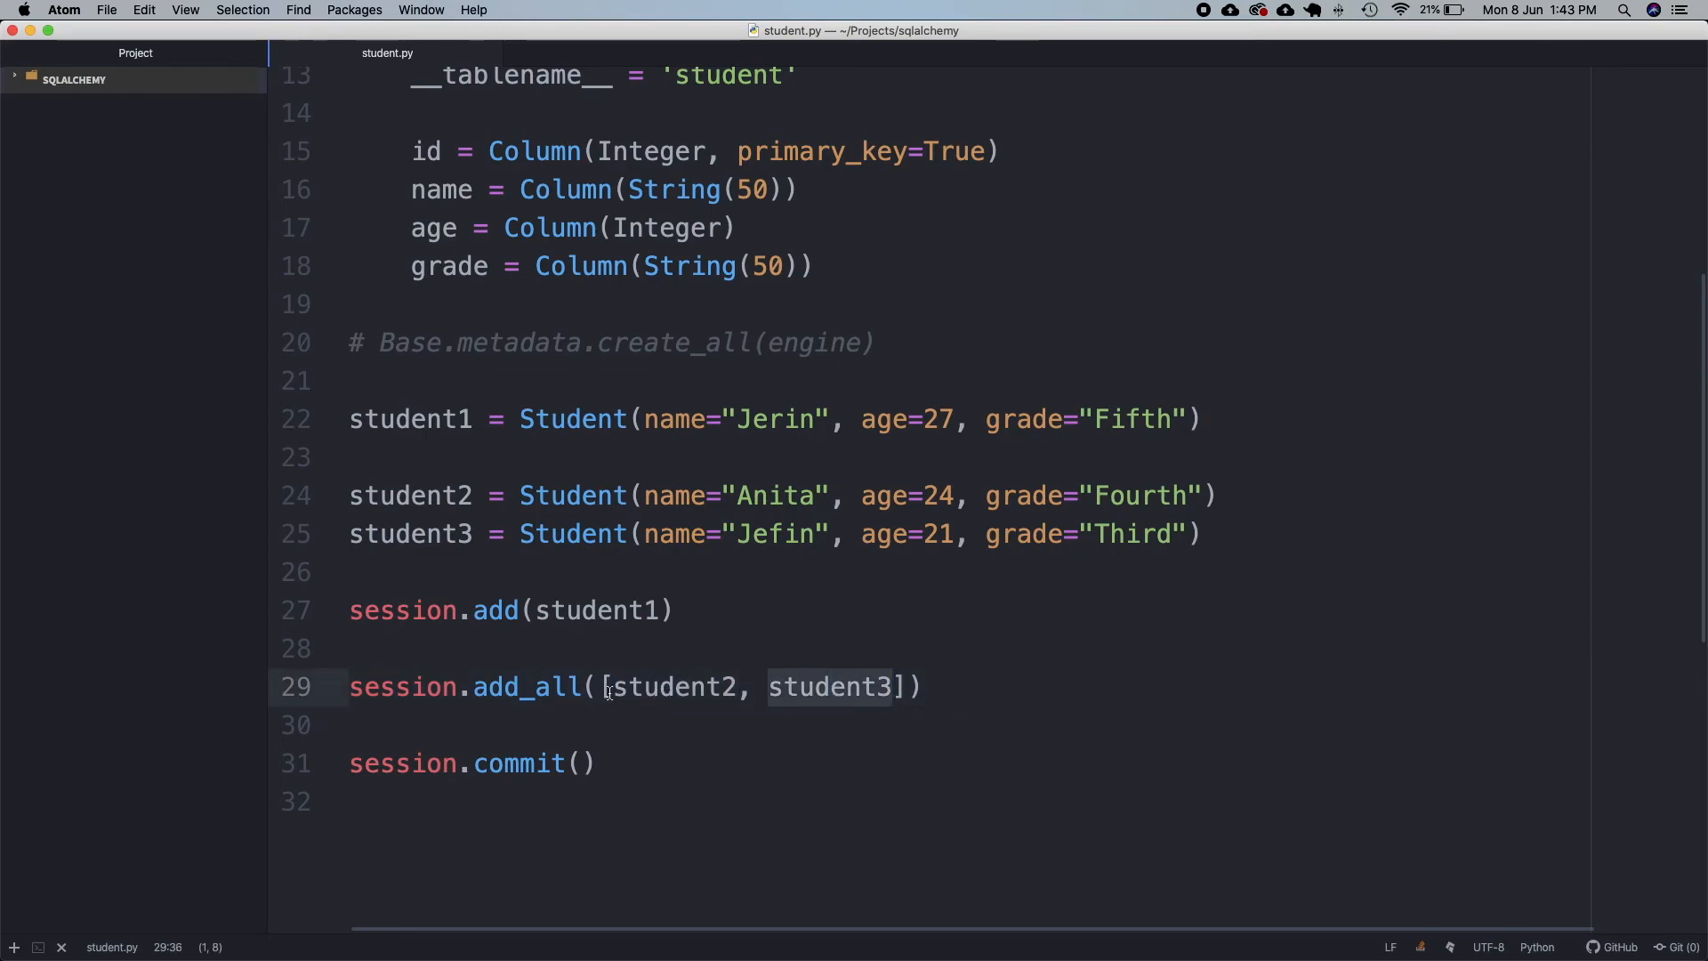